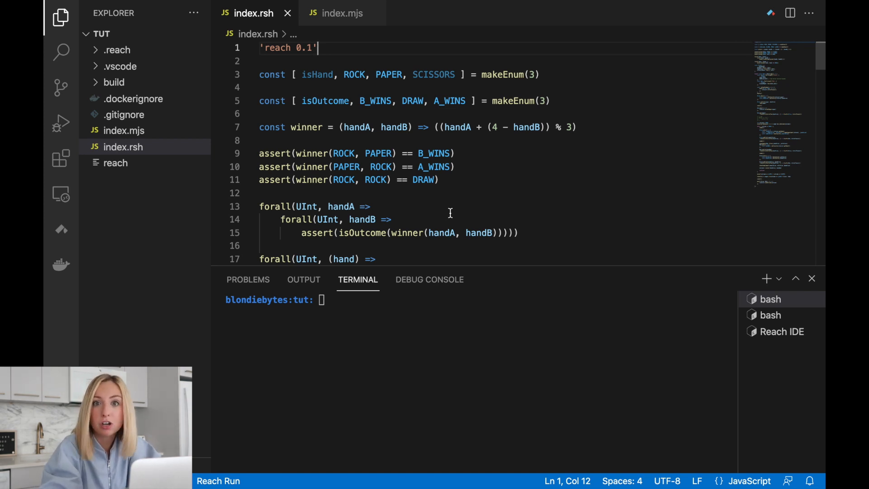
pyautogui.moveTo(704, 224)
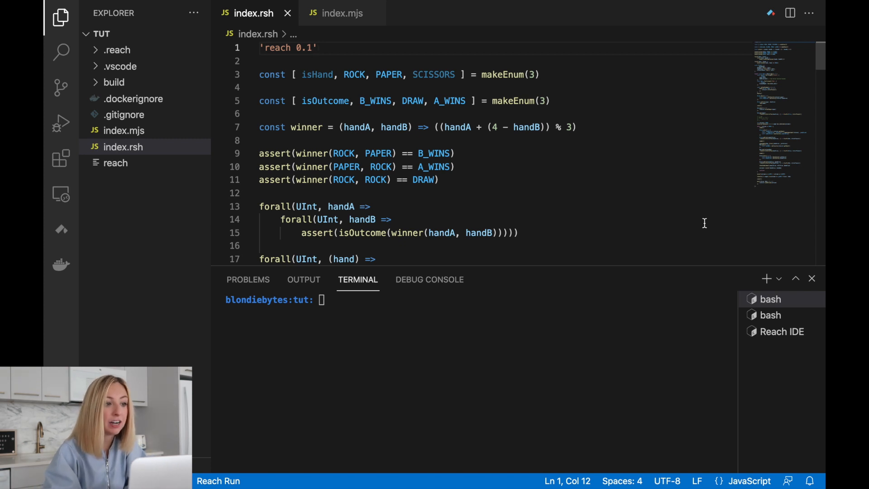
# - Switch to the empty index.mjs frontend file from the Reach contract
pyautogui.click(342, 13)
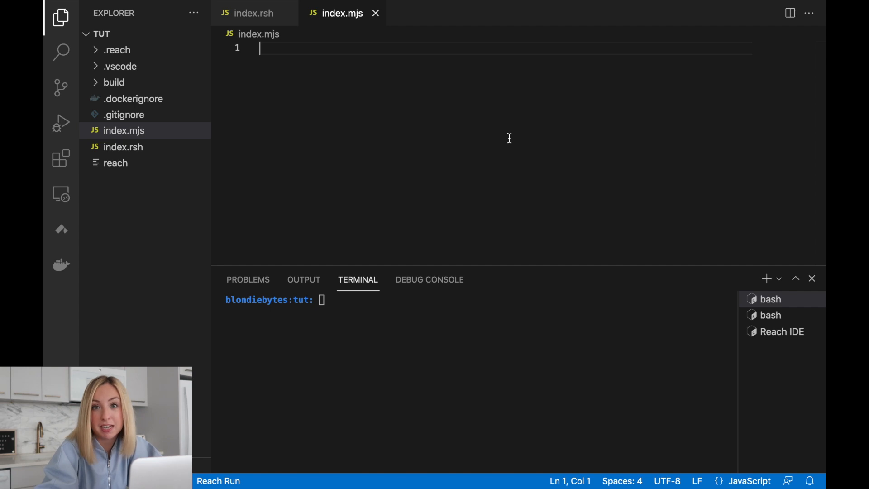
# - Write the imports for loadStdlib, the compiled backend and the ask helpers, then load stdlib from process.env
pyautogui.write("import { loadStdlib } from '@reach-sh/stdlib")
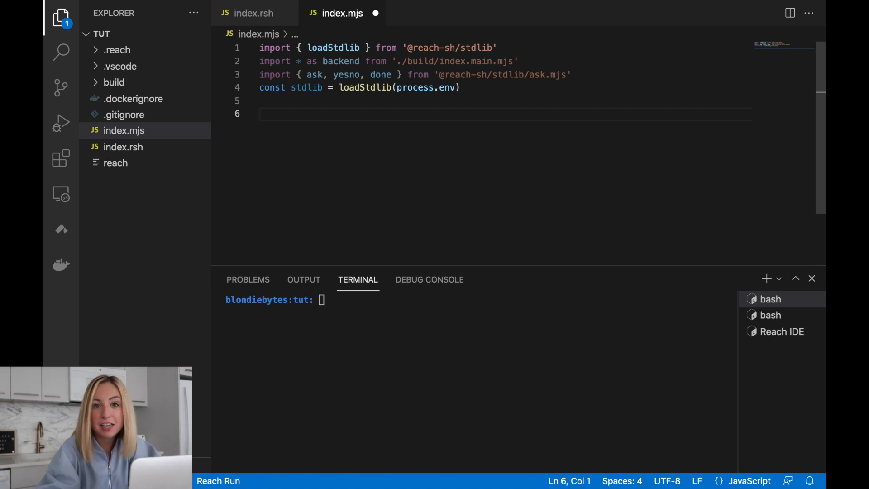
pyautogui.click(572, 74)
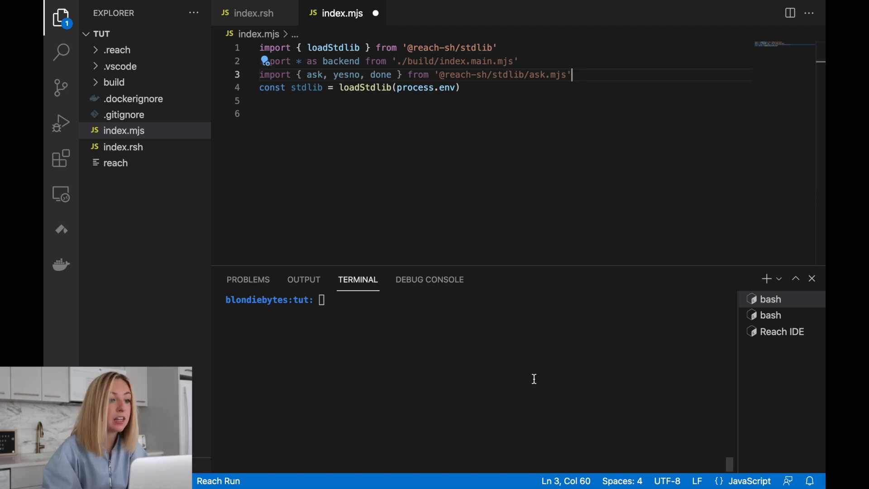
pyautogui.moveTo(517, 355)
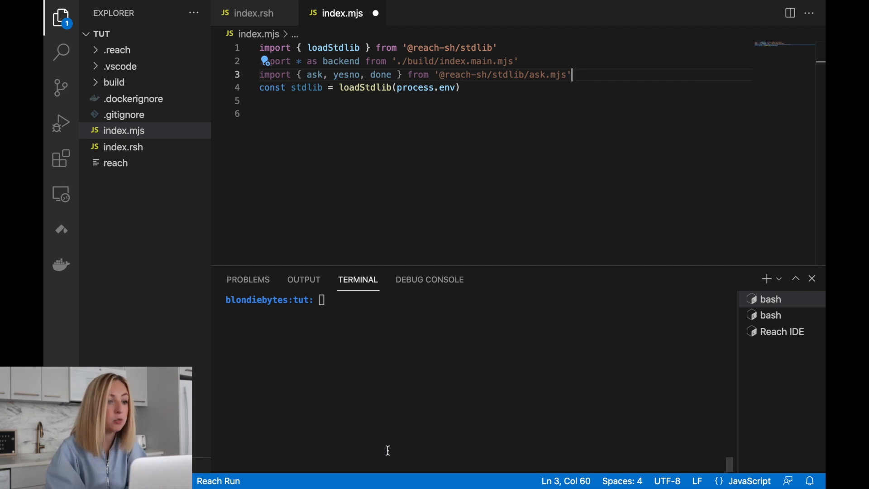
# - Wrap the frontend in an async IIFE and await ask('Are you Alice?', yesno) inside it
pyautogui.press('enter')
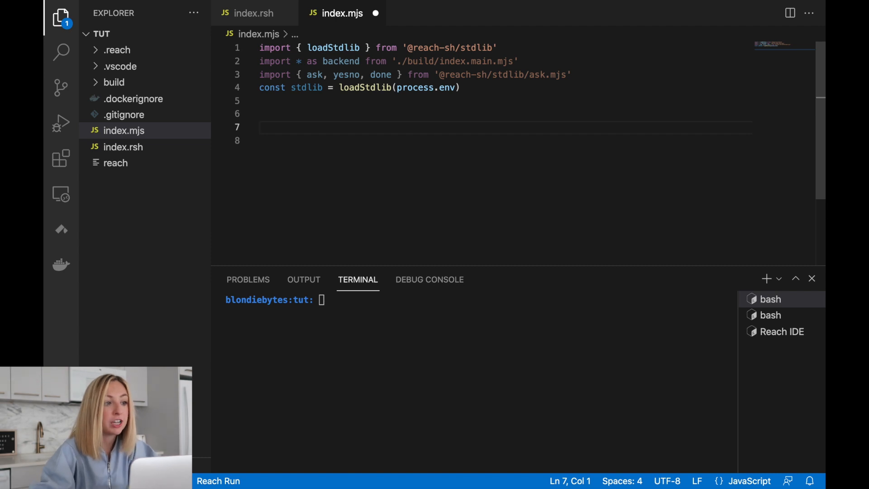
pyautogui.write('()')
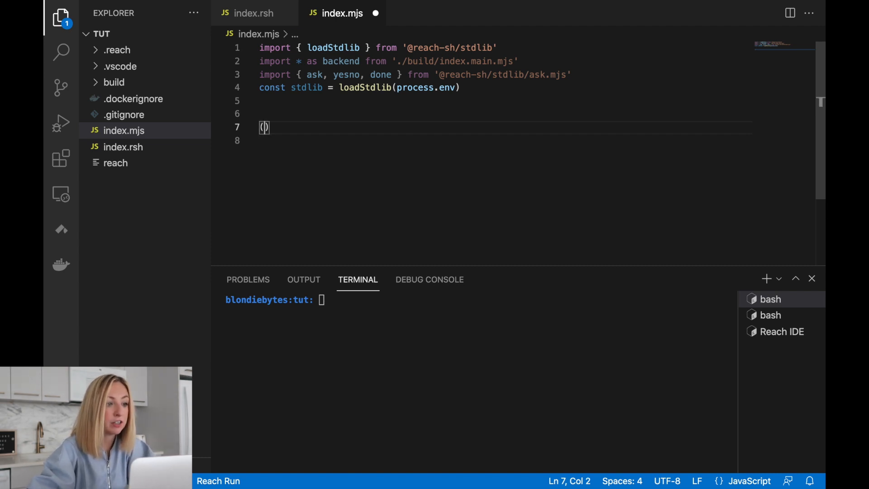
pyautogui.write('async () => {')
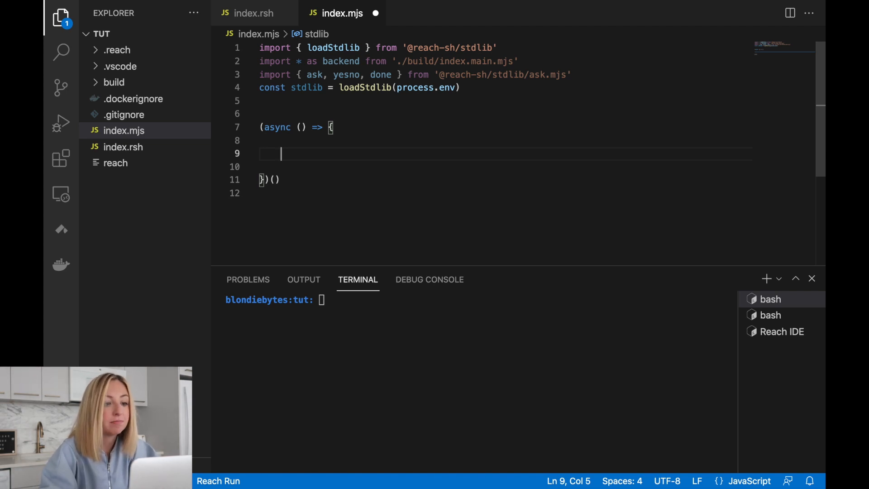
pyautogui.click(317, 74)
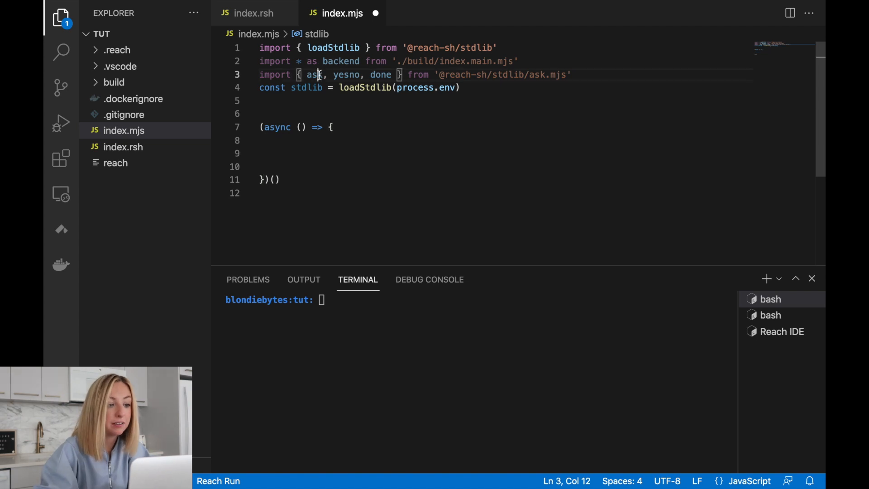
pyautogui.doubleClick(315, 74)
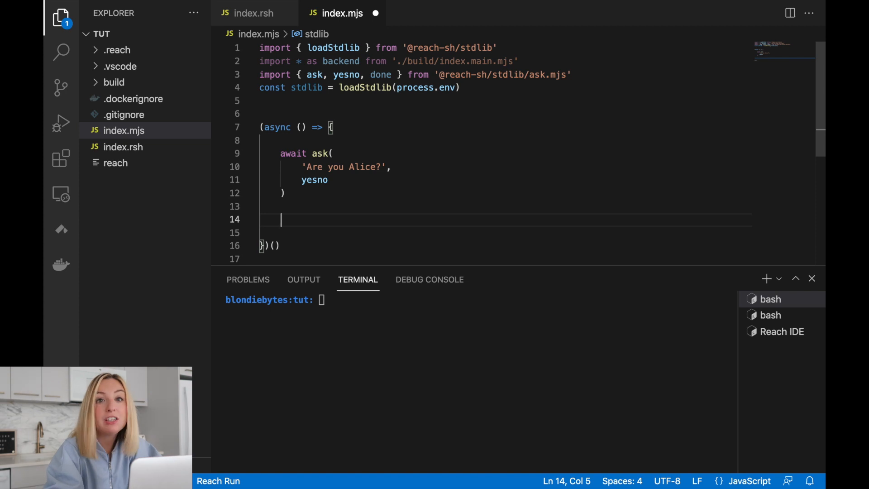
pyautogui.doubleClick(292, 154)
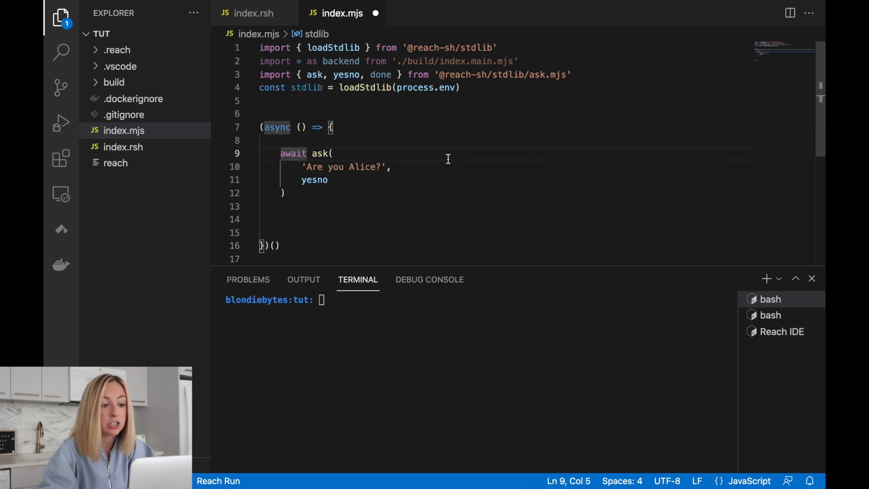
# - Store the answer as const isAlice and derive who as 'Alice' or 'Bob' from it
pyautogui.write('const isAlice =')
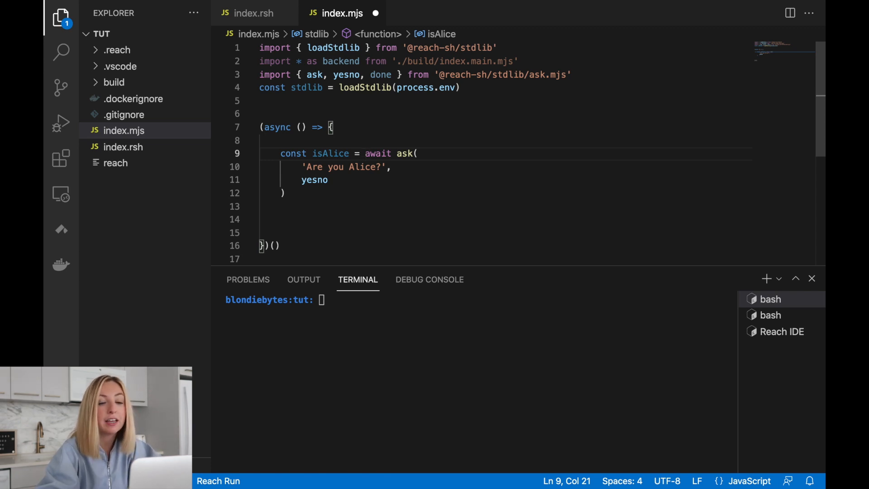
pyautogui.click(284, 193)
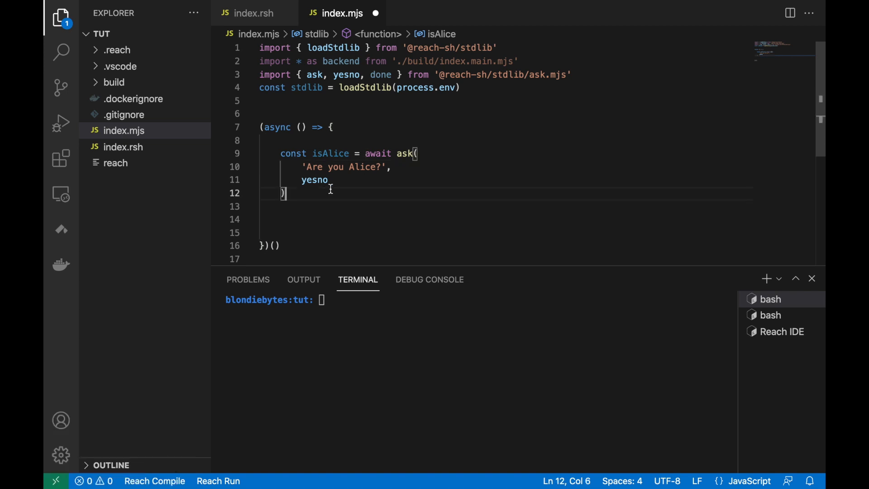
pyautogui.write("const who = isAlice ? 'Alice' : 'Bob'")
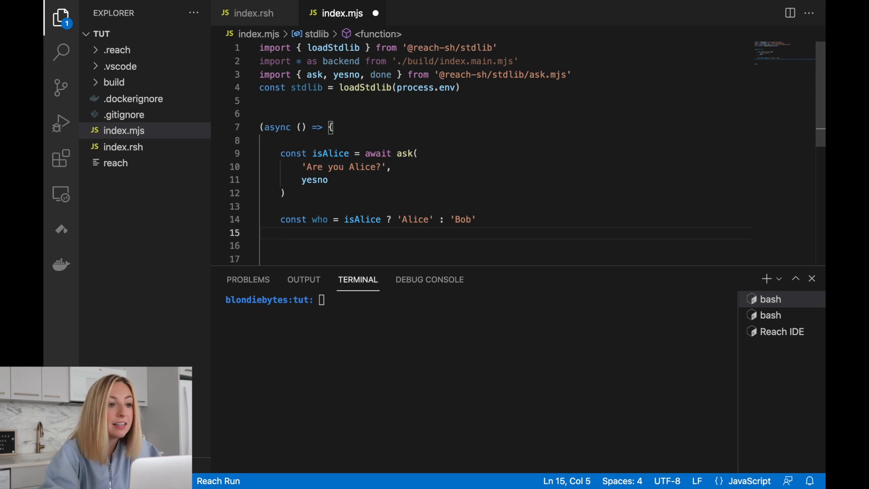
pyautogui.doubleClick(362, 219)
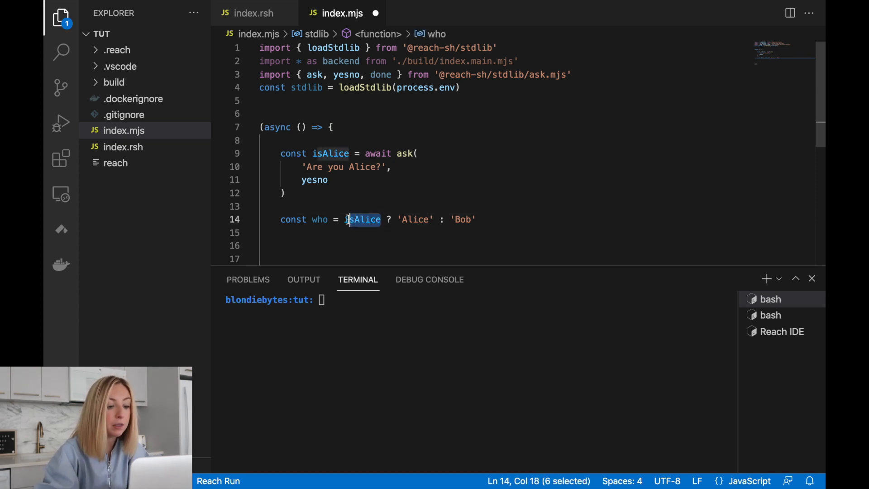
pyautogui.click(415, 219)
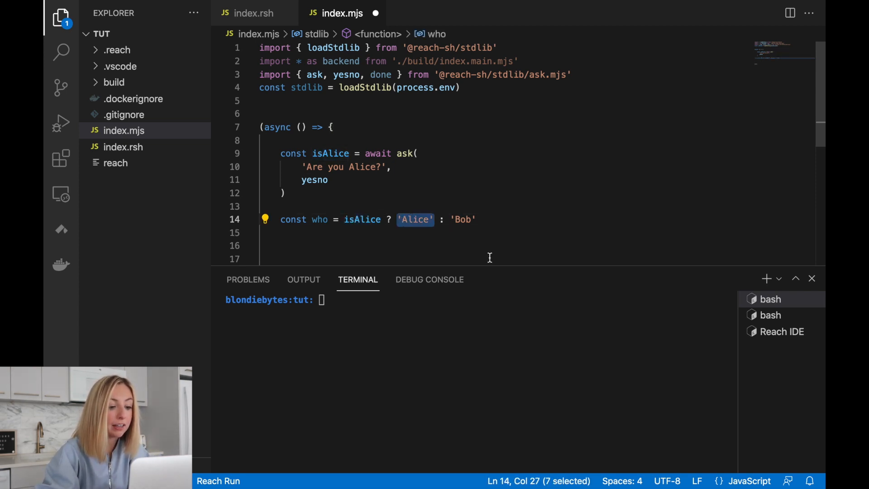
pyautogui.doubleClick(362, 220)
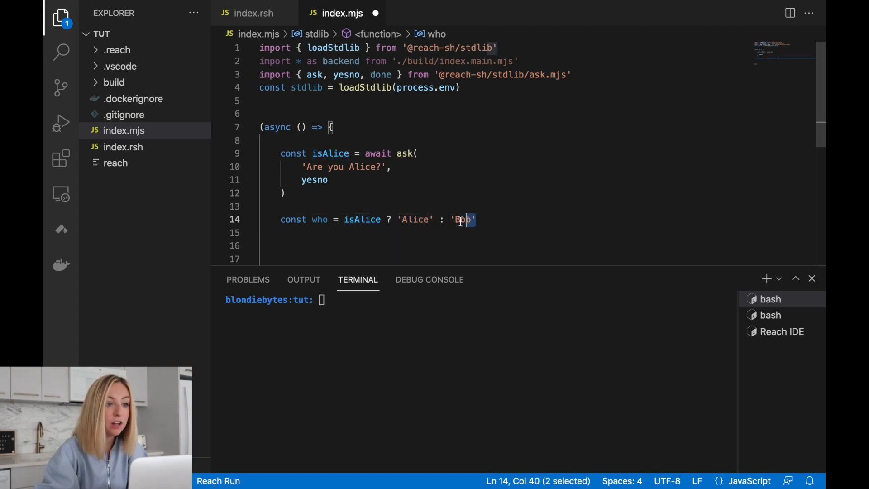
pyautogui.doubleClick(463, 219)
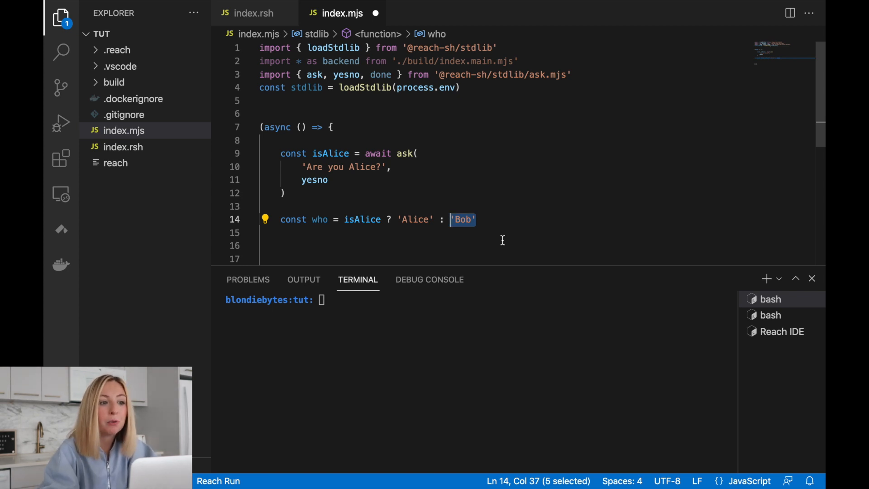
pyautogui.moveTo(482, 218)
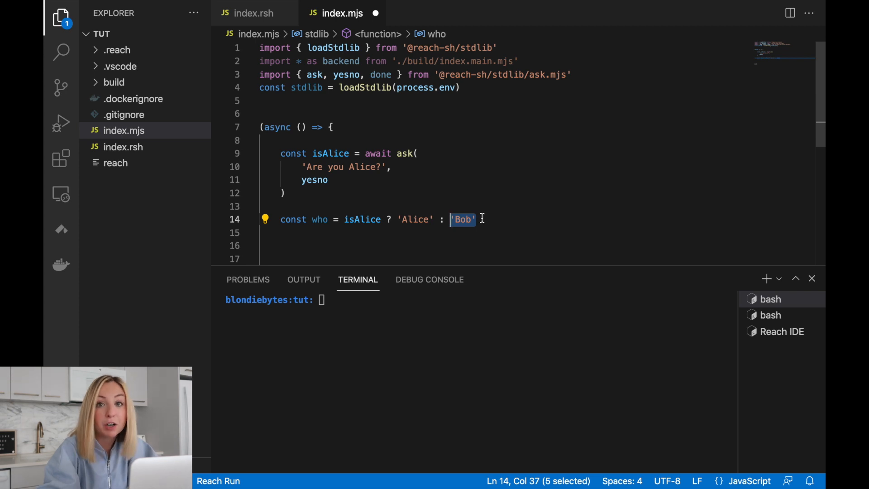
# - Log the message `Starting Rock, Paper, Scissors! as ${who}`
pyautogui.write('console.log')
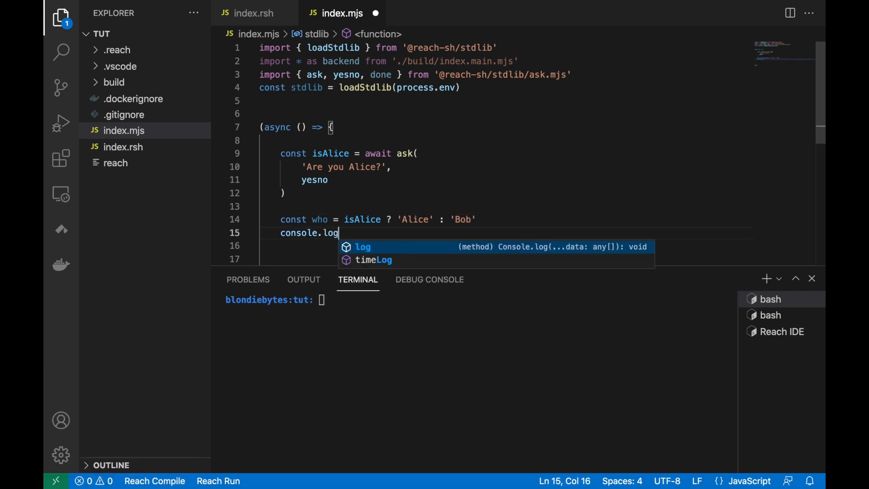
pyautogui.write('(`Starting Rock, Paper, Scissors! as ${who}`)')
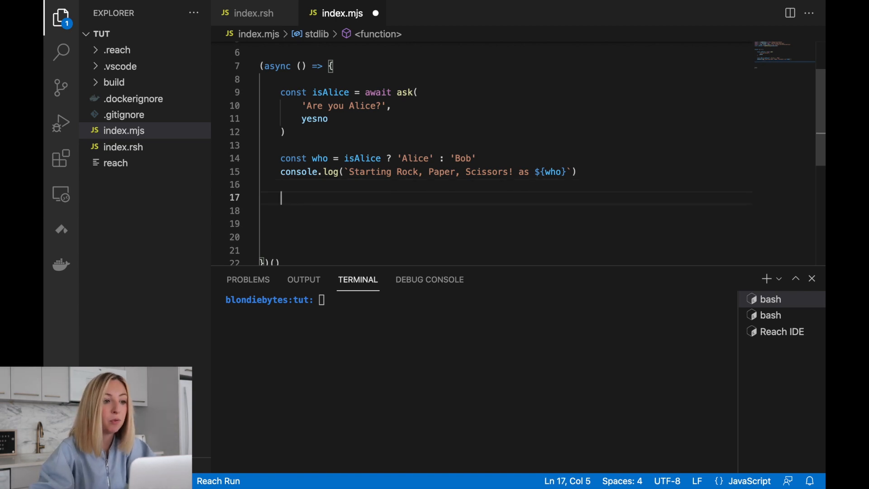
# - Ask 'Would you like to create an account? (only possible on devnet)' as a yes/no stored in createAcc
pyautogui.write('await ask(')
pyautogui.click(505, 210)
pyautogui.write("'")
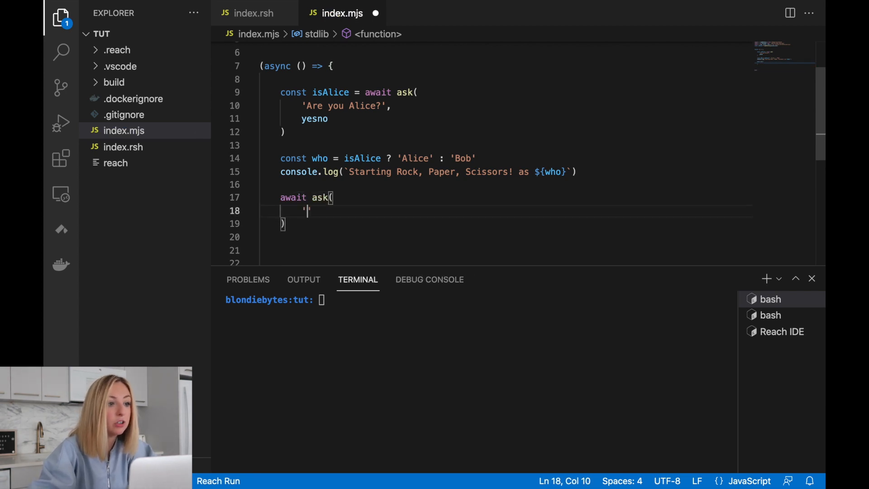
pyautogui.write("Would you like to create an account? (only possible on devnet',")
pyautogui.click(506, 197)
pyautogui.write('const createAcc = ')
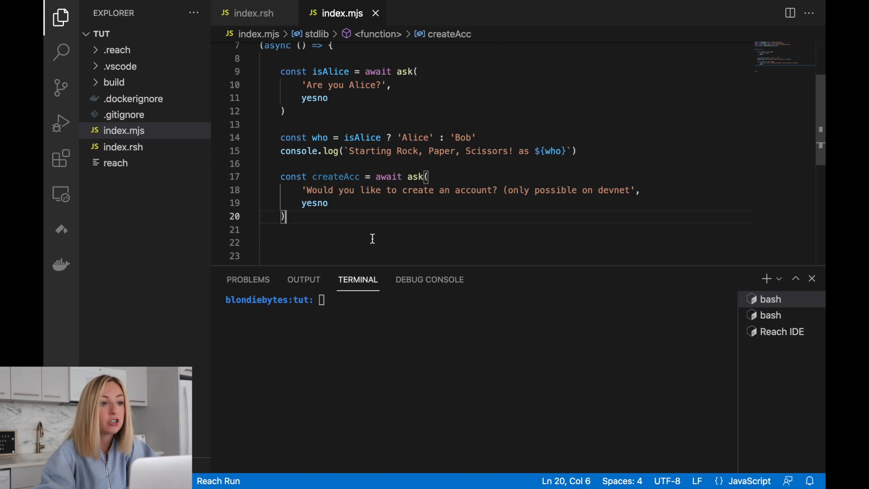
pyautogui.moveTo(501, 227)
pyautogui.write(')')
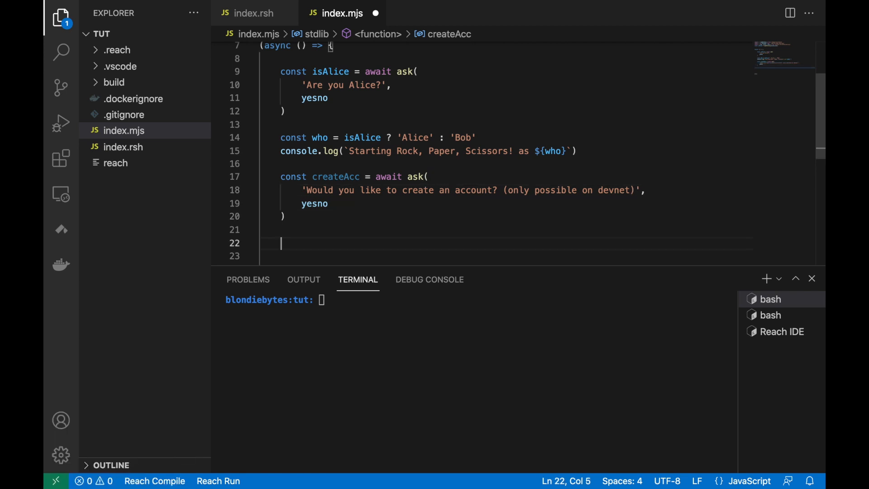
# - Start acc as null and, if createAcc, set it to stdlib.newTestAccount funded with parseCurrency(1000)
pyautogui.write('let acc = n')
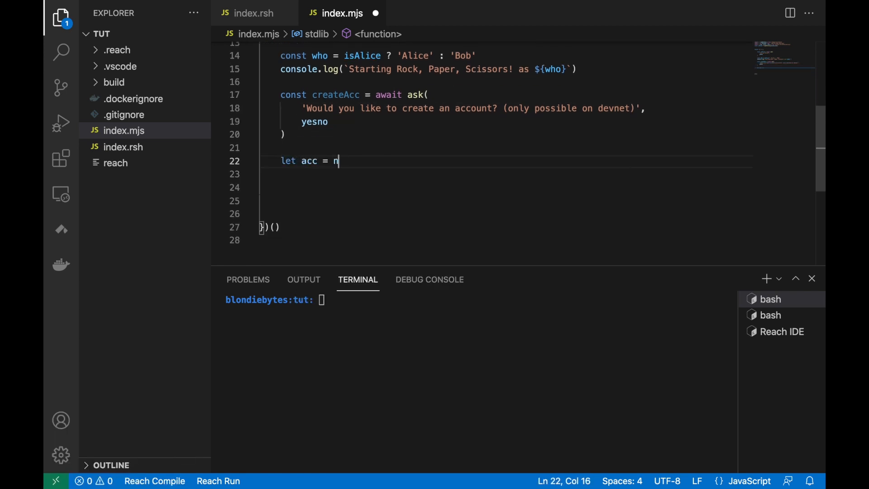
pyautogui.write('ull')
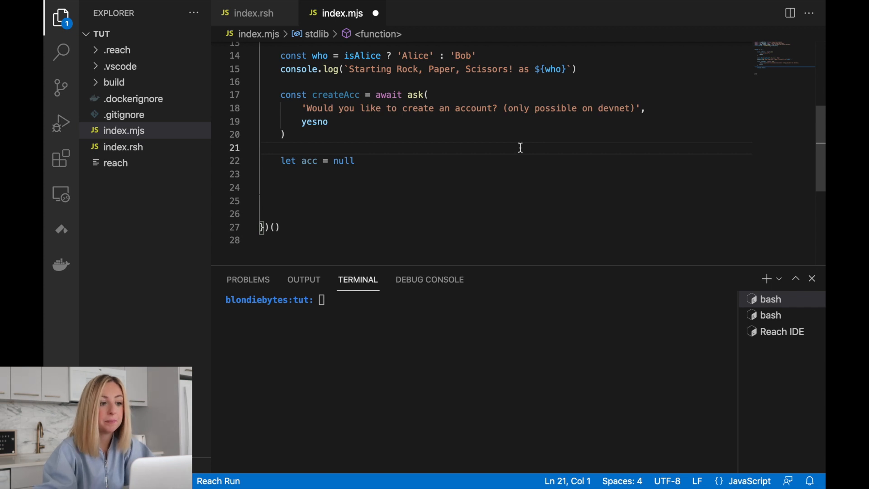
pyautogui.write('if ( createAcc ) {')
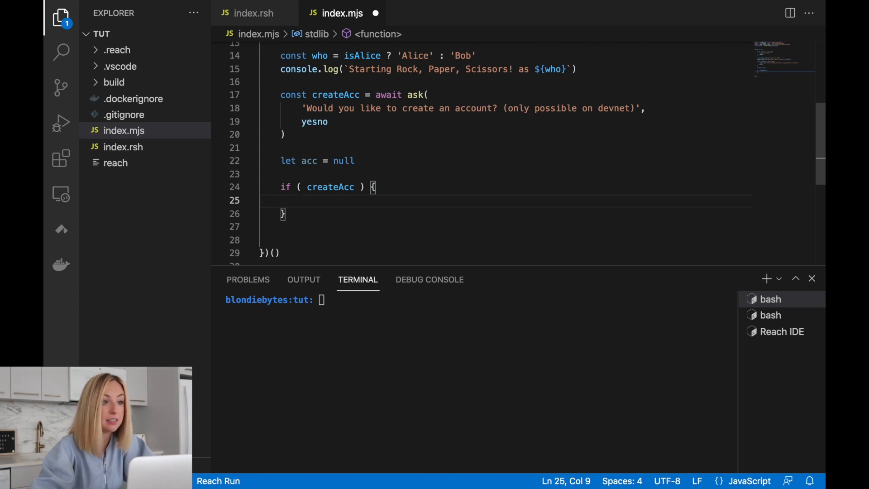
pyautogui.write('acc = await stdlib.newTestAccount')
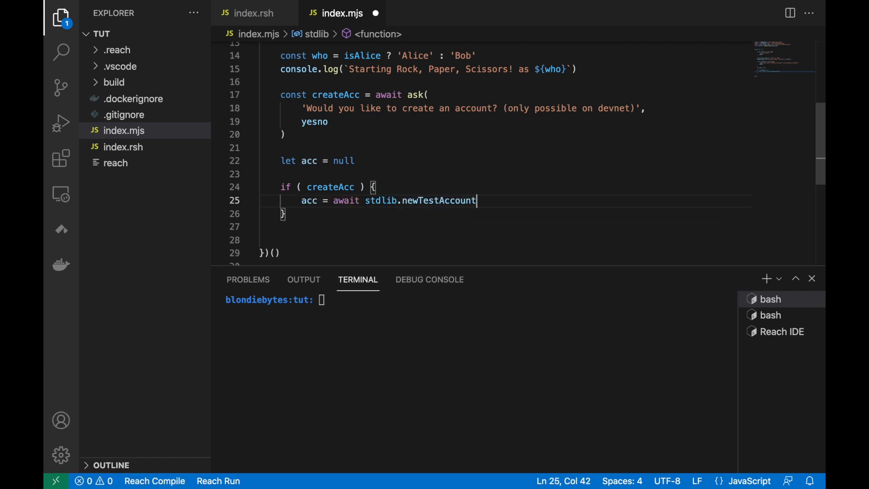
pyautogui.write('(stdlib.parseCurrency(1000))')
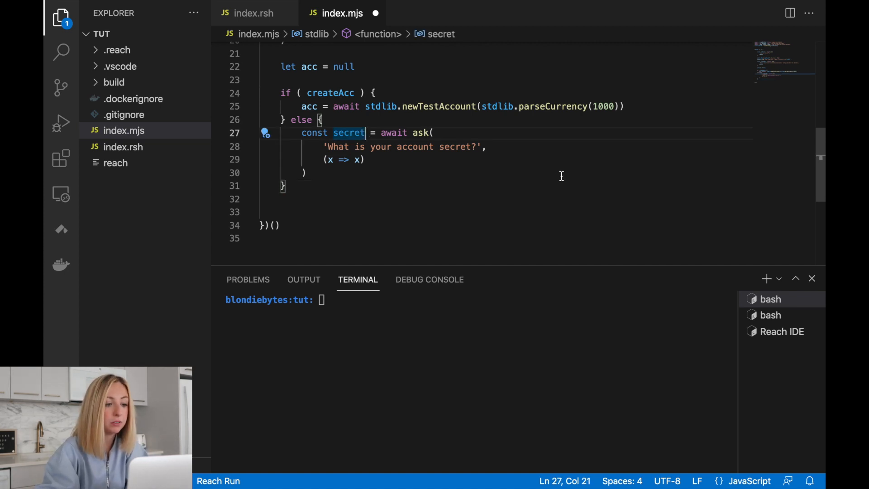
pyautogui.moveTo(491, 182)
pyautogui.write('acc = await stdlib.newAccountFromSecret(secret)')
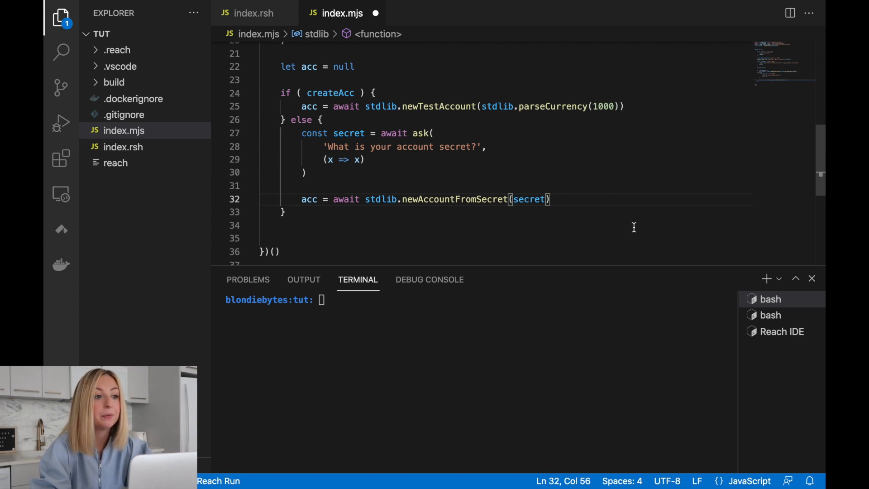
# - Declare let ctc = null and a yes/no deployCtc prompt asking whether to deploy the contract
pyautogui.click(418, 212)
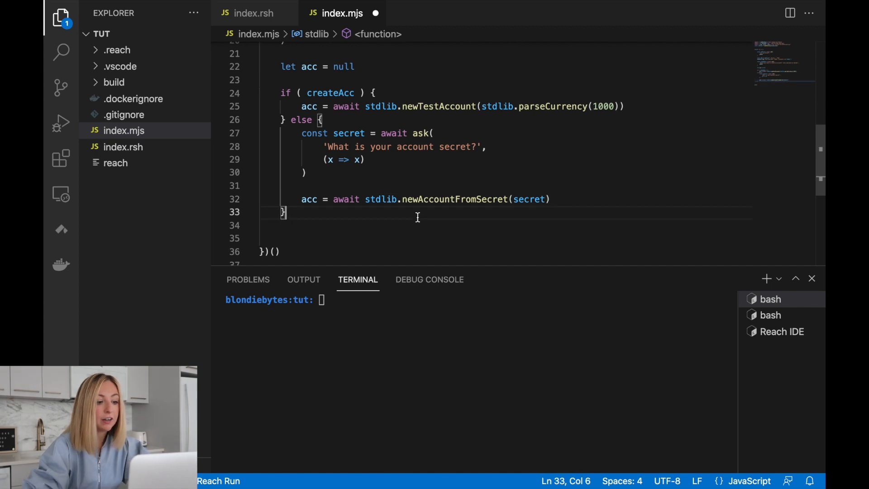
pyautogui.write('let')
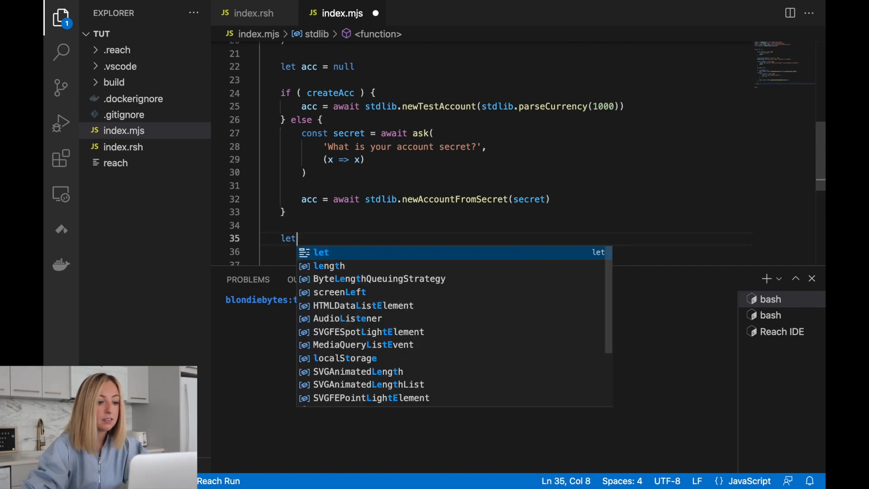
pyautogui.write('ctc = null;')
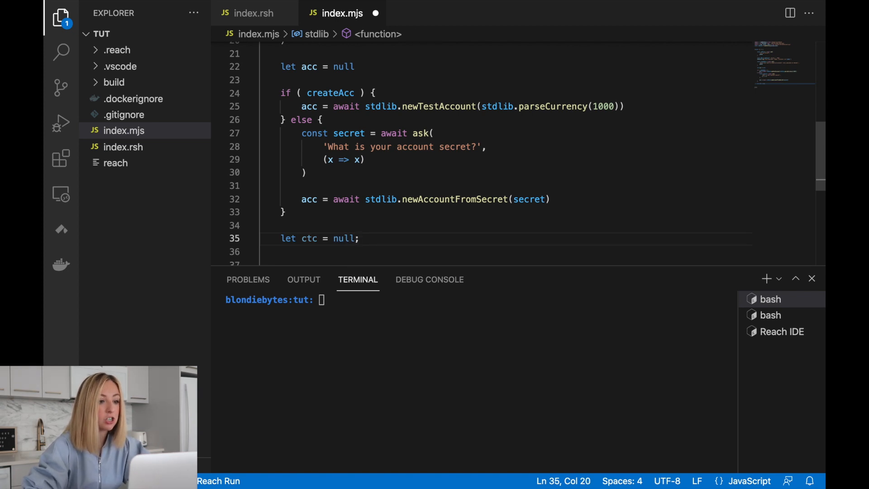
pyautogui.write('const deployCtc = await ask(')
pyautogui.write("'Do you want to deploy the contract (y/n)',")
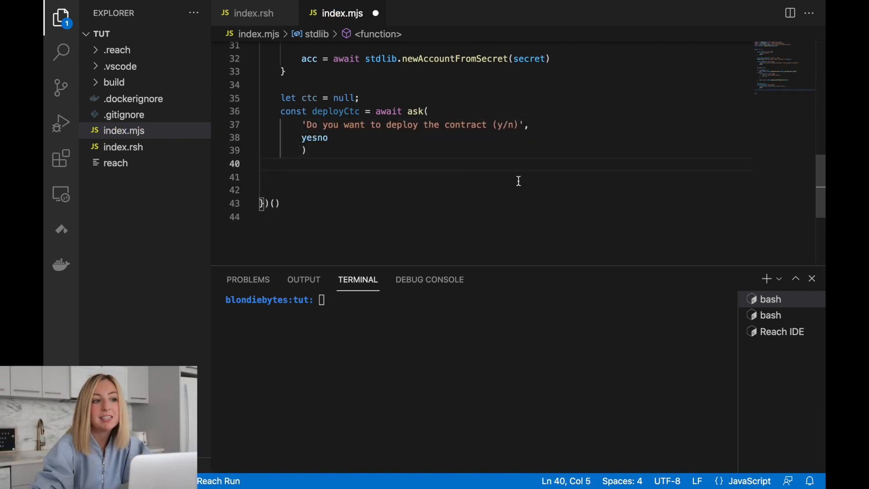
pyautogui.press('enter')
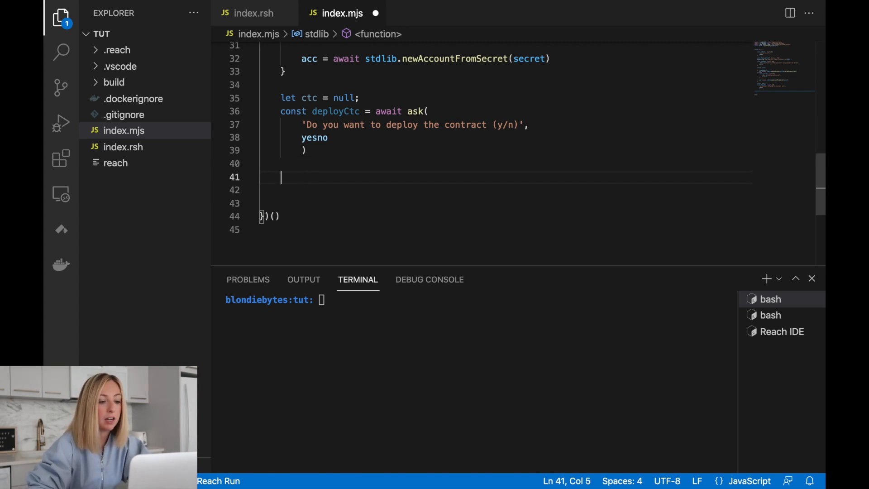
# - If deployCtc, create ctc from acc.contract(backend) and log its getInfo() as JSON.stringify(info)
pyautogui.write('if (deployC')
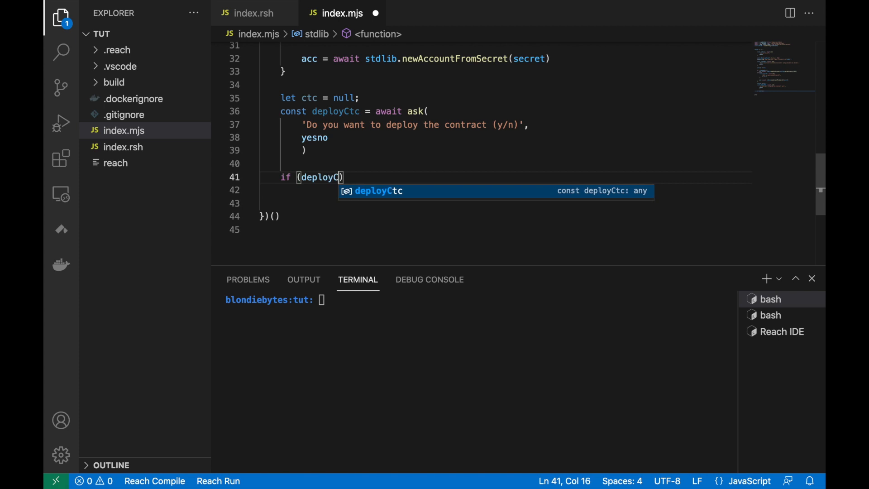
pyautogui.press('Enter')
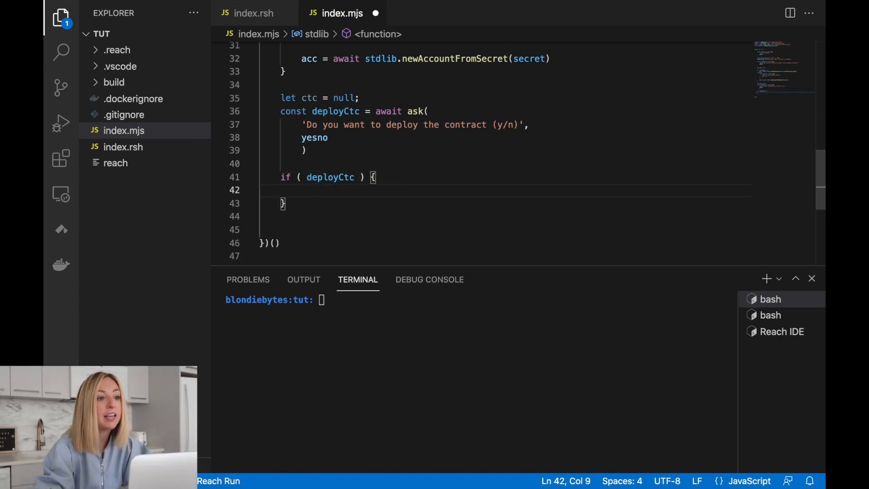
pyautogui.write('ctc = acc')
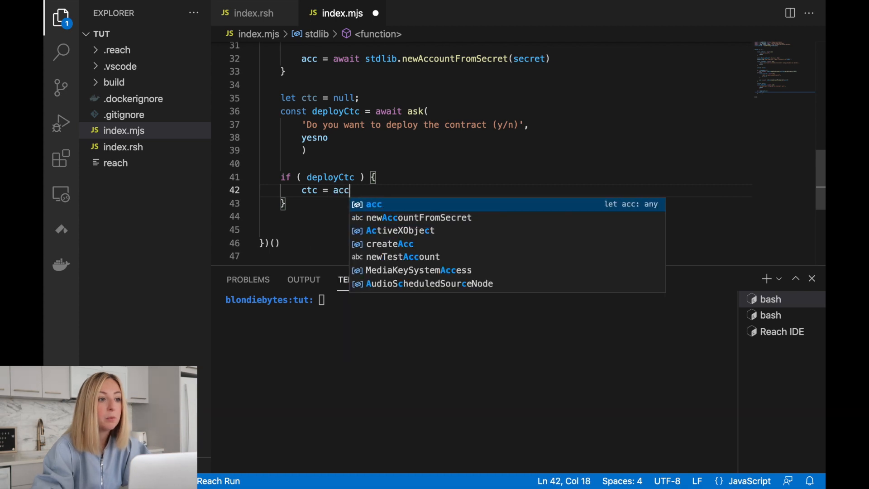
pyautogui.write('.cont')
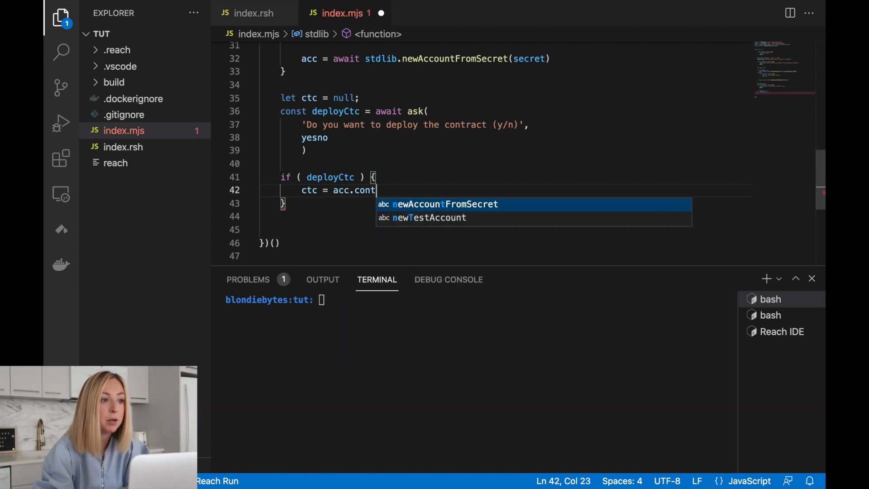
pyautogui.write('ract(backend')
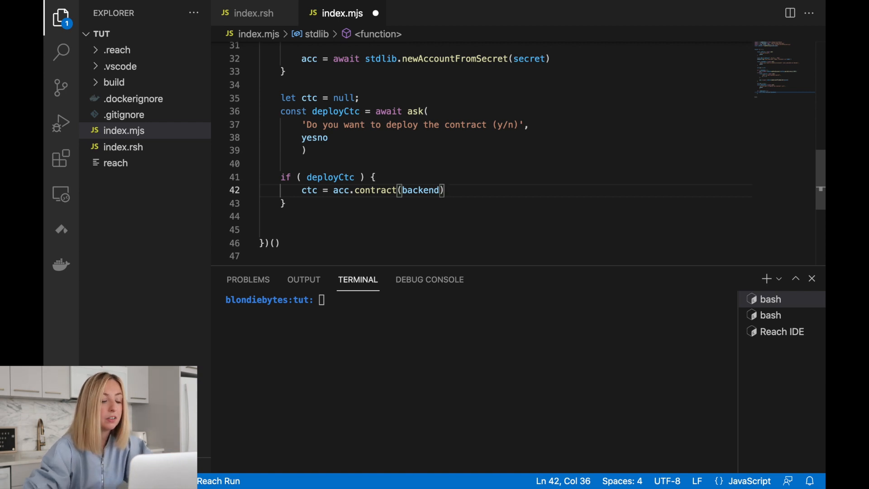
pyautogui.write('ctc')
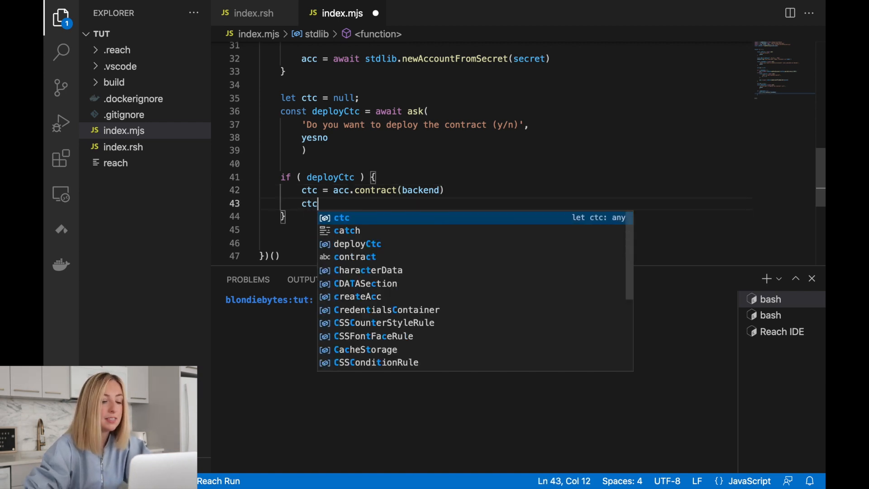
pyautogui.write('.getInfo().then((info => {')
pyautogui.write('console.log(`The contract is deployed as = ${')
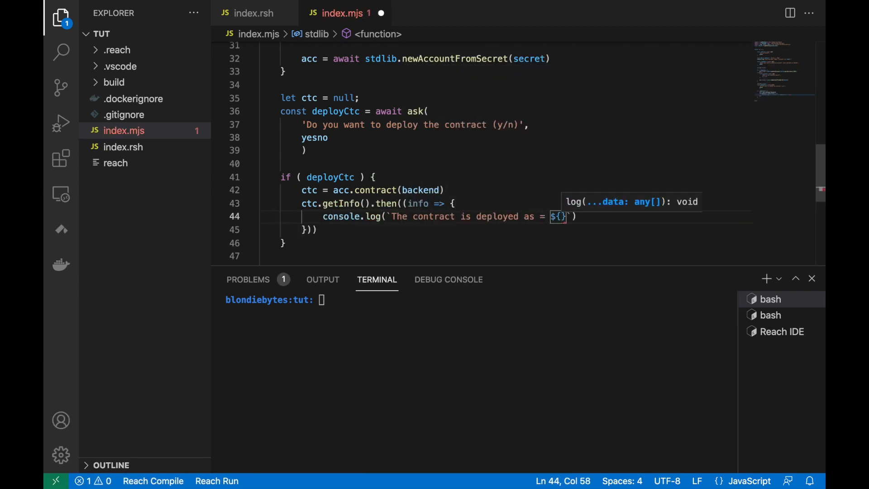
pyautogui.write('JSON.stringify(info)')
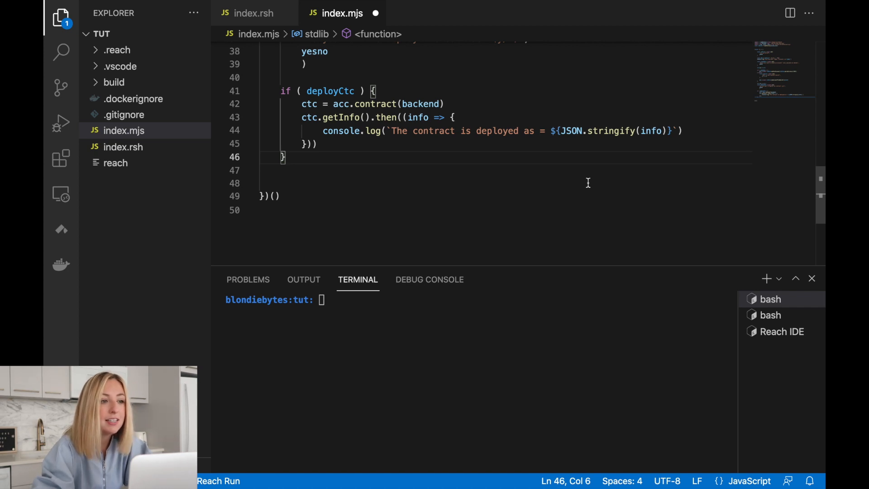
# - Add an else branch asking 'Please paste the contract information:' parsed with JSON.parse into info
pyautogui.write('else {')
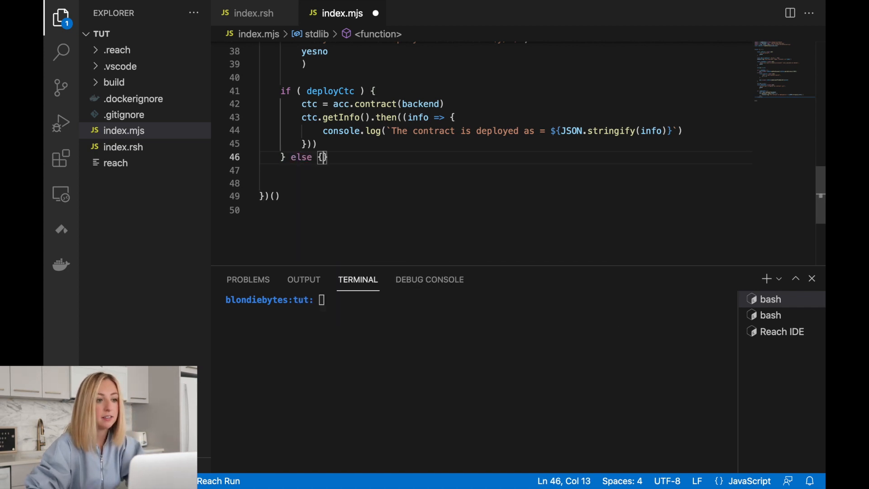
pyautogui.press('Enter')
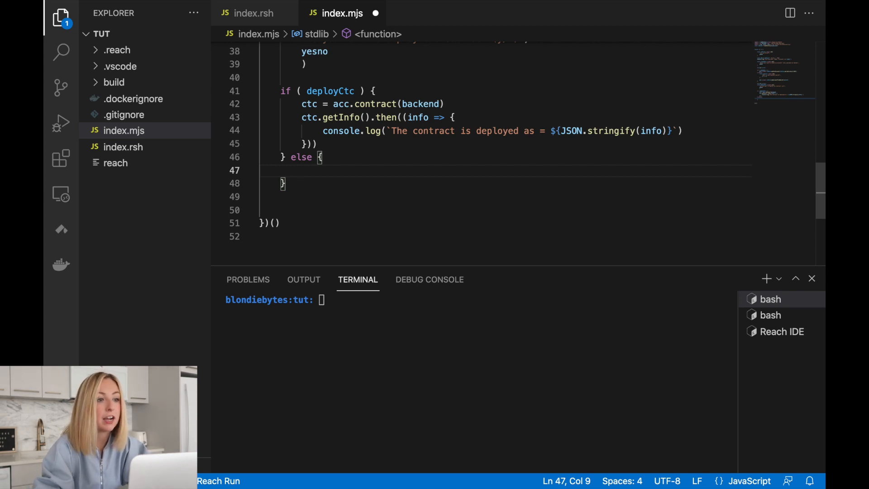
pyautogui.write('const info = await ask(')
pyautogui.write('`Please paste the contract information:`,')
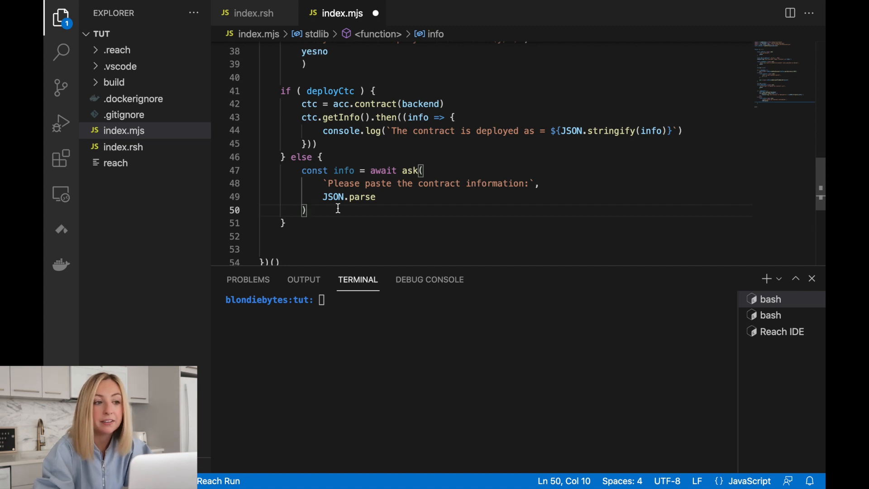
pyautogui.moveTo(353, 169)
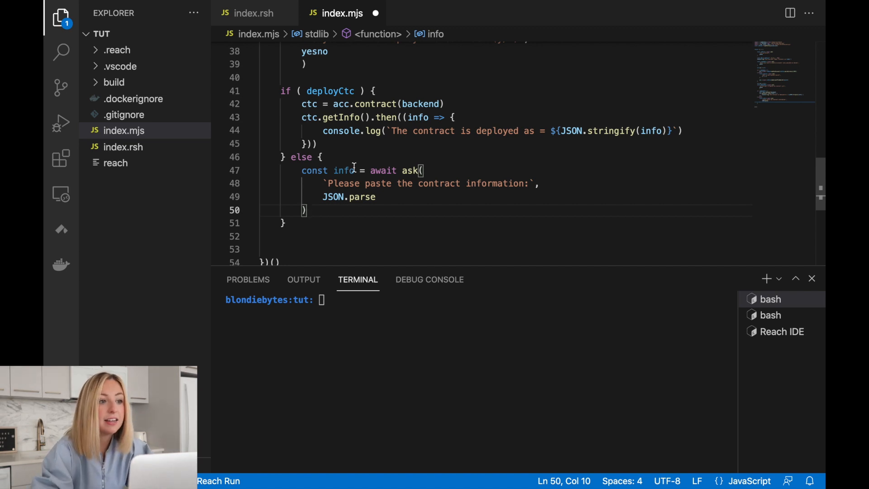
pyautogui.doubleClick(344, 171)
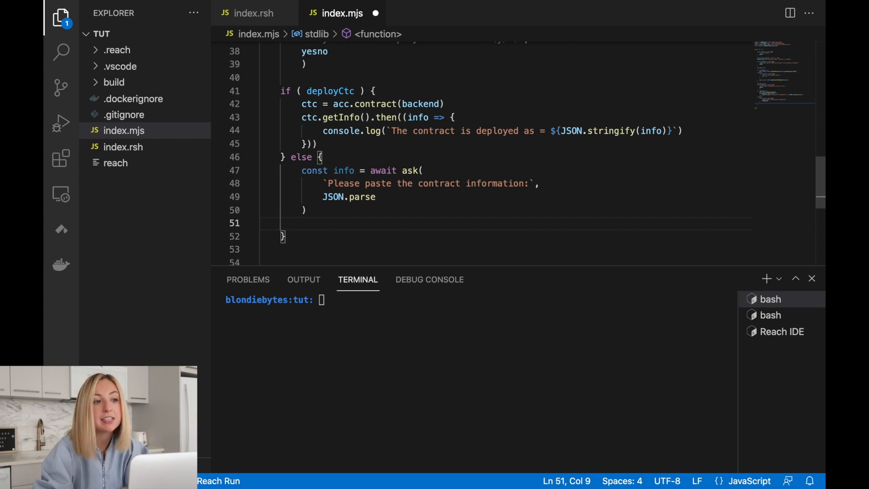
# - Attach to the pasted contract with ctc = acc.contract(backend, info)
pyautogui.write('ctc = acc.')
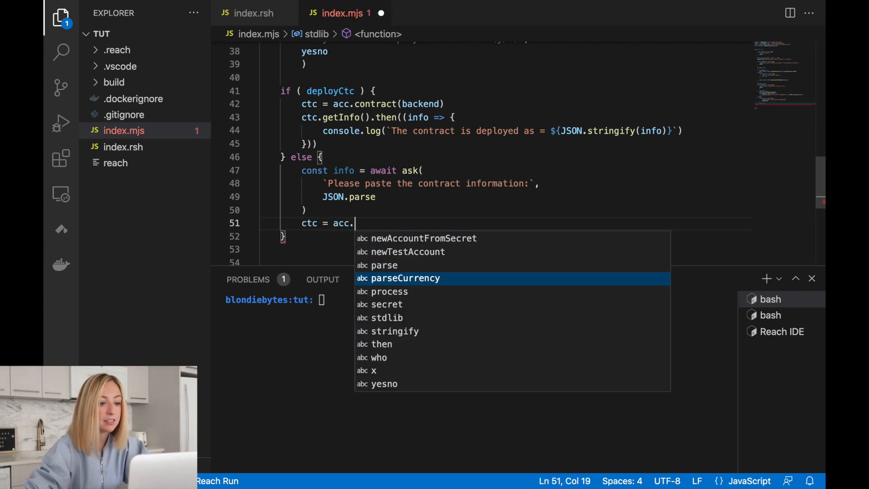
pyautogui.write('contract(')
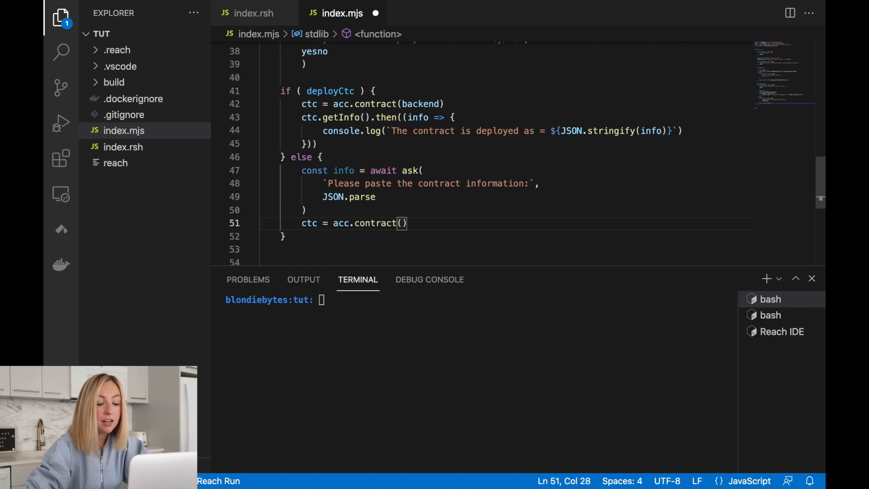
pyautogui.write('backend,')
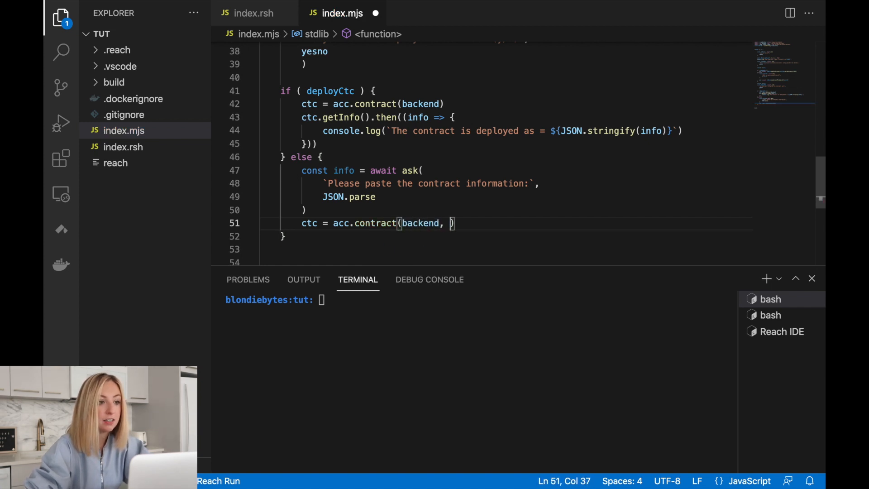
pyautogui.write('info')
pyautogui.write('const interact { ')
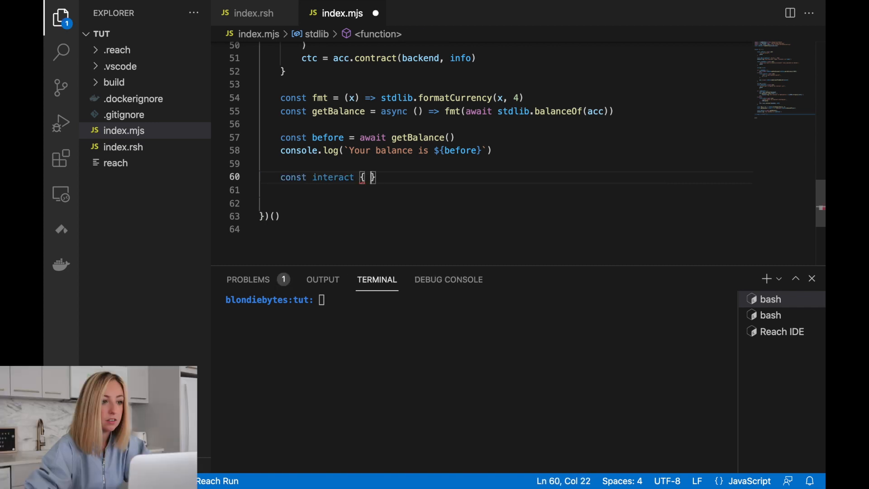
# - Define const interact spreading stdlib.hasRandom and begin interact.informTimeout logging 'There was a timeout'
pyautogui.write('...')
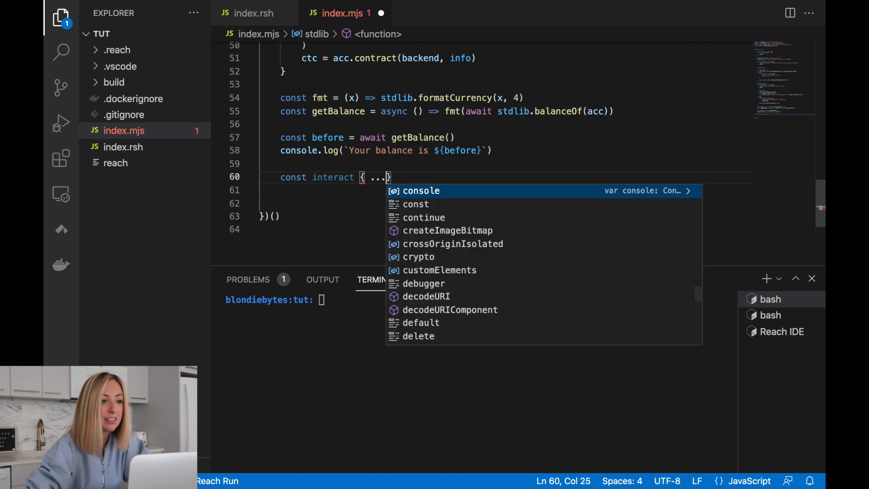
pyautogui.write('stdlib.hasR')
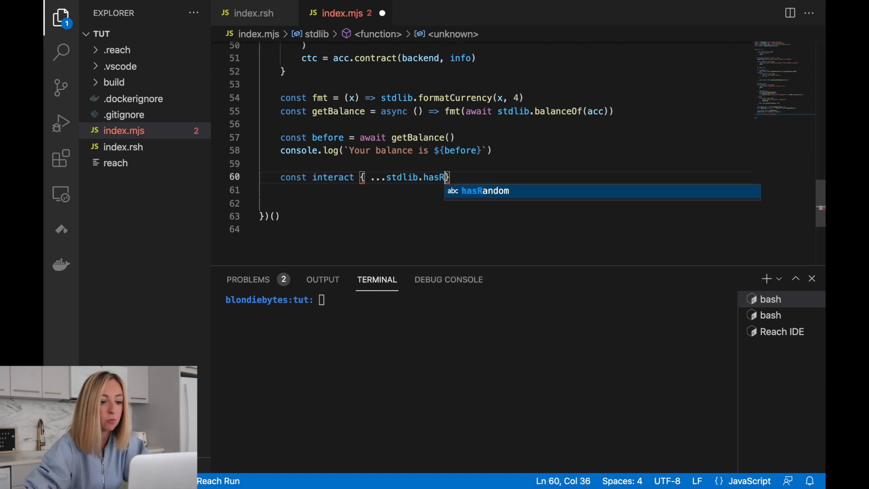
pyautogui.press('Enter')
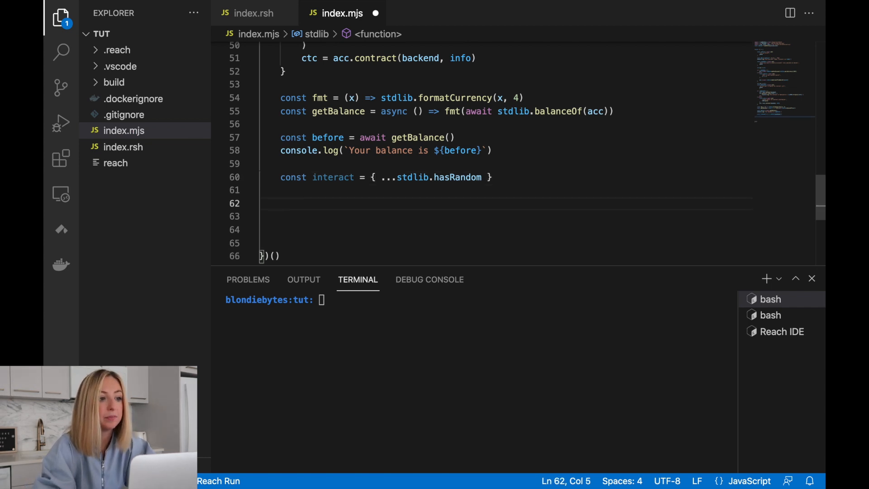
pyautogui.write('interact.informTimeout = () => {')
pyautogui.click(517, 216)
pyautogui.write('console.log(`There was a timeout')
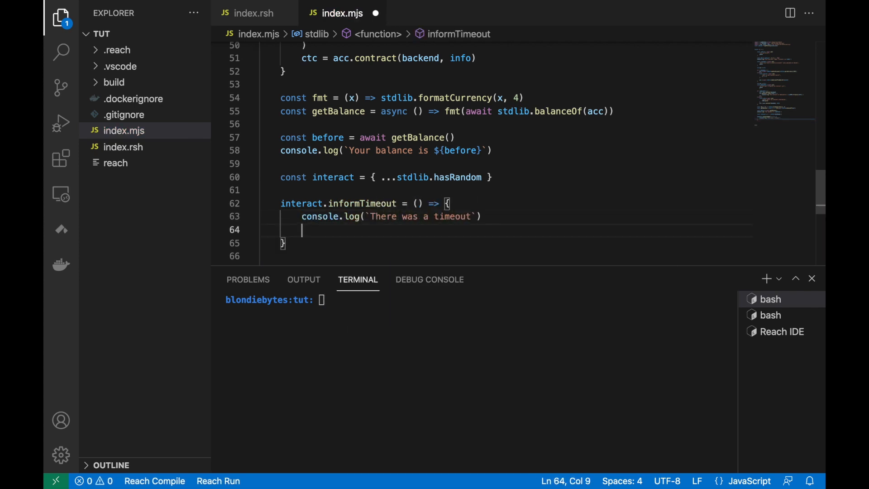
# - Exit the process with code 1 inside informTimeout after the timeout log
pyautogui.write('process.exit(1)')
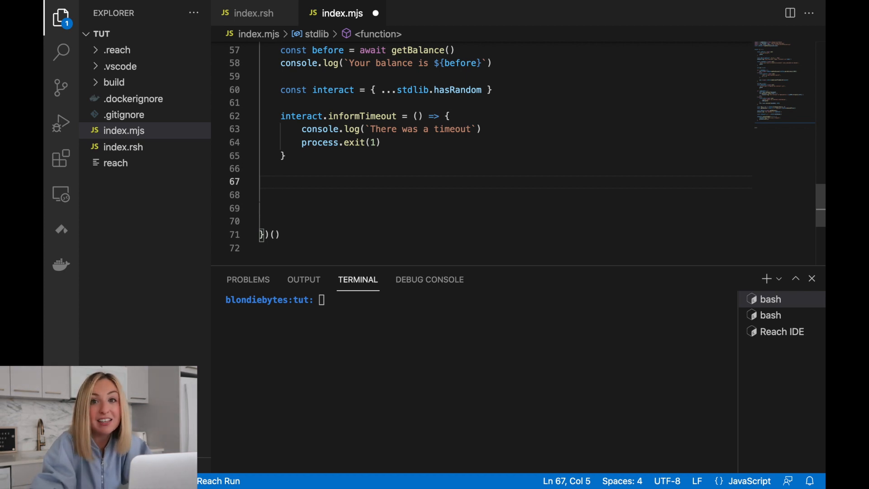
# - Write Alice's branch asking for a wager, setting interact.wager and a deadline of ETH 100, ALGO 100, CFX 1000
pyautogui.write('if (isAlice) {')
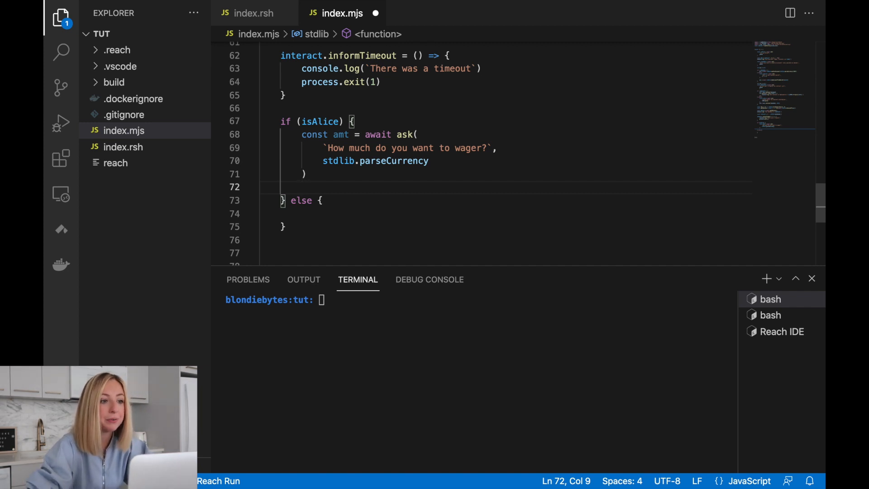
pyautogui.write('interact.wager = amt')
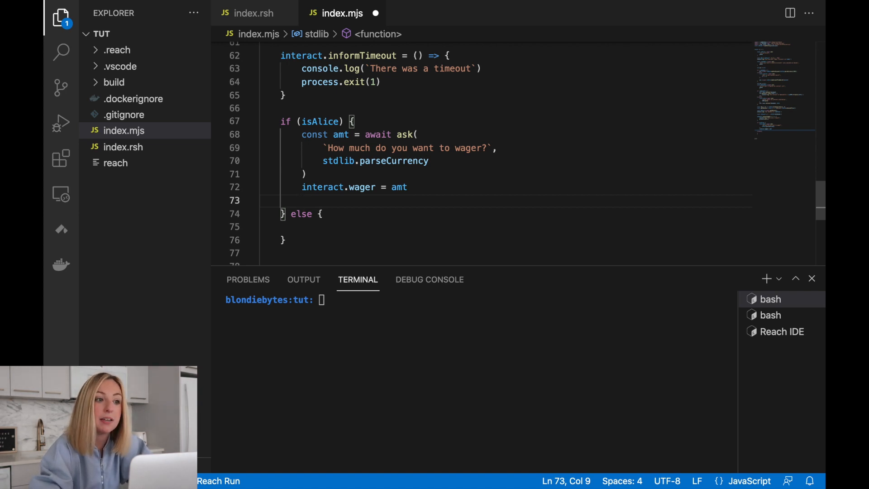
pyautogui.write('interact.deadline = { ETH:')
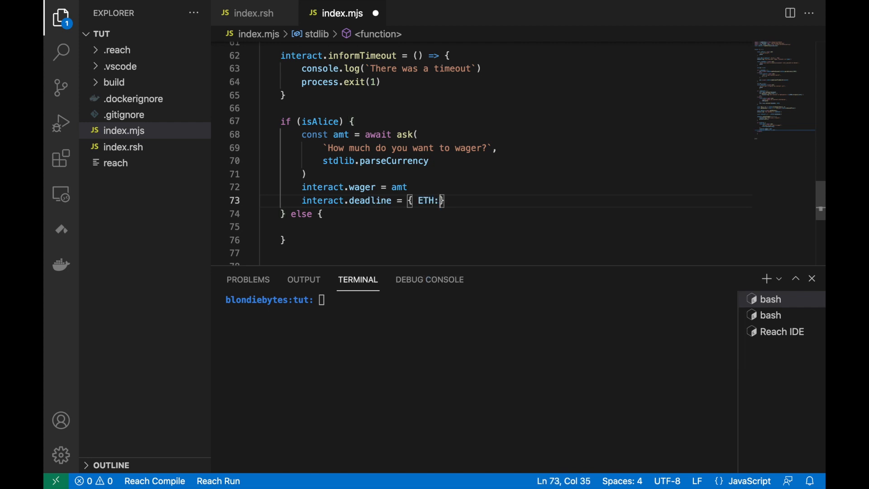
pyautogui.write('100, ALGO: 100, CFX: 1000} [stdlib.connector')
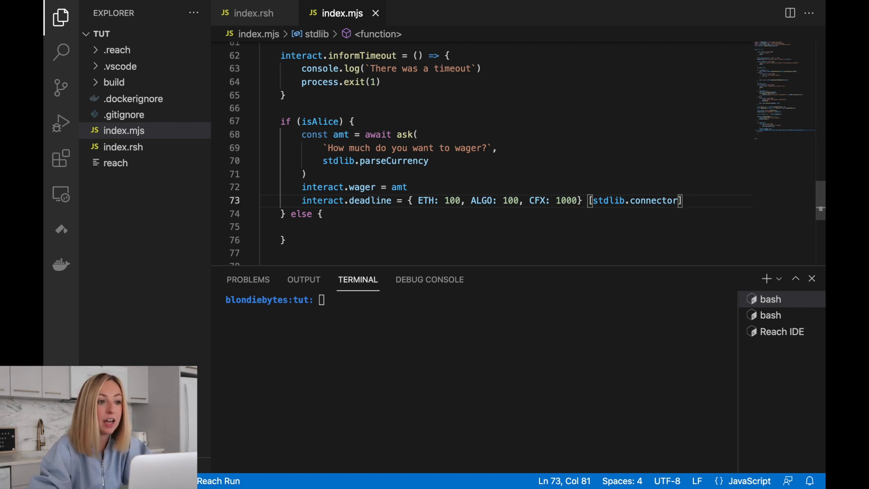
# - Review the stdlib.connector lookup on the deadline line and move into the empty else block
pyautogui.doubleClick(653, 200)
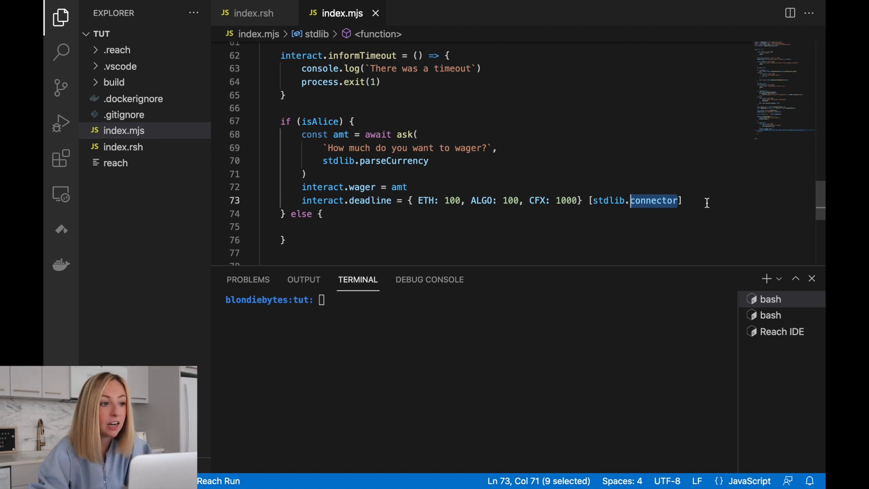
pyautogui.moveTo(714, 238)
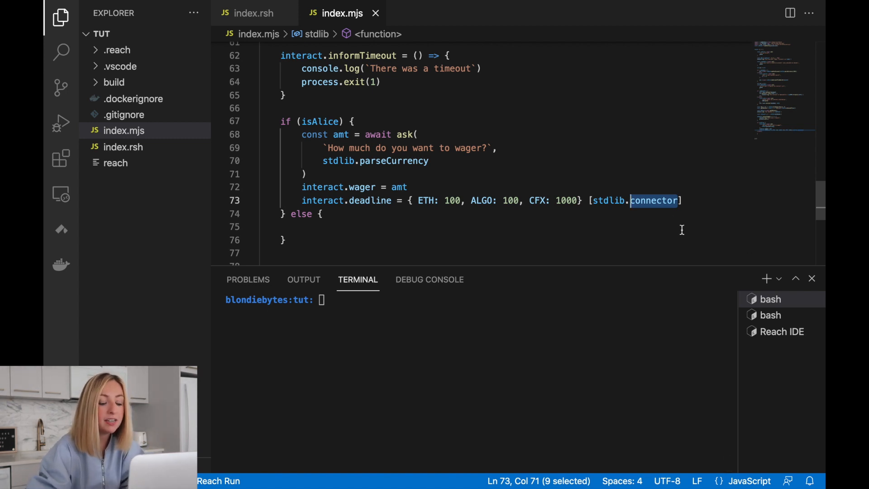
pyautogui.click(365, 226)
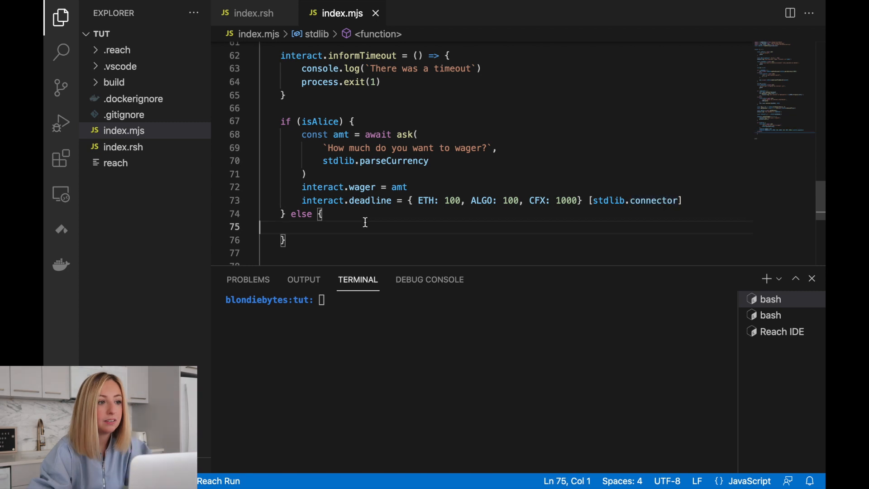
pyautogui.click(376, 214)
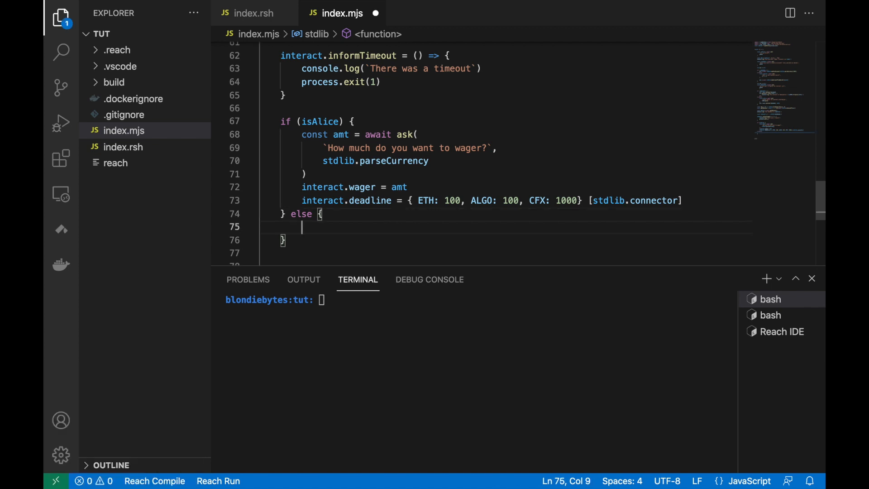
# - Define Bob's acceptWager asking to accept the formatted wager and calling process.exit(0) if declined
pyautogui.write('interact.acceptWager = async (amt) =>')
pyautogui.write('`Do you accept the wager of $')
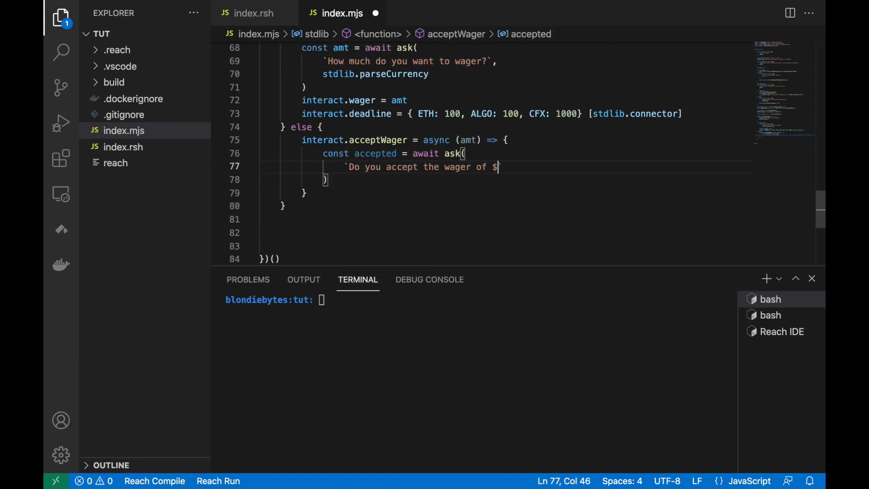
pyautogui.write('{fmt(amt)}?`,')
pyautogui.write('yesno')
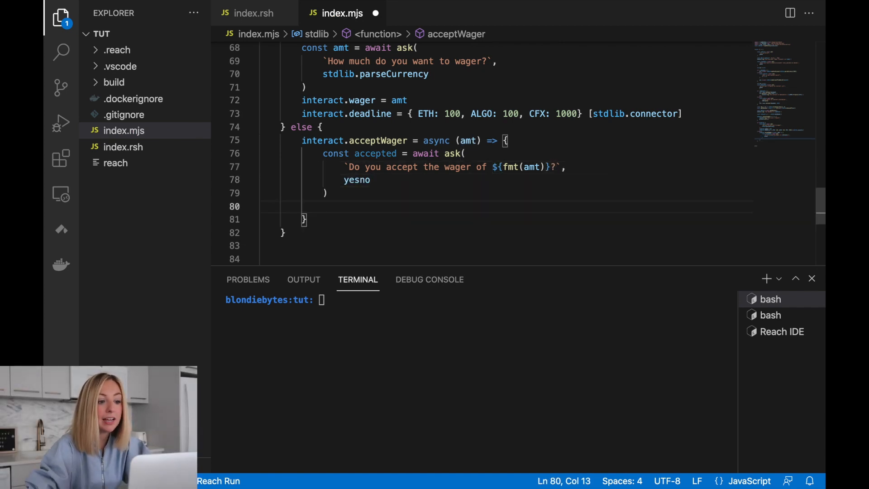
pyautogui.write('if (!accepted) {')
pyautogui.write('proce')
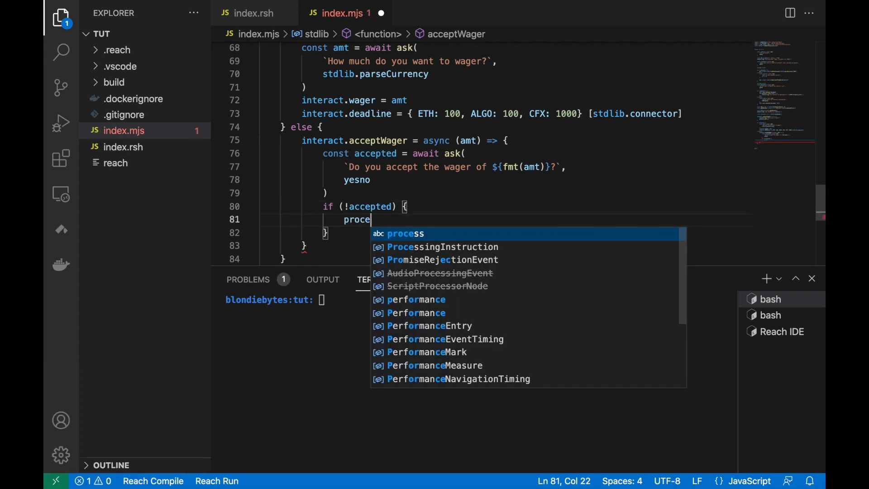
pyautogui.write('.exit(0)')
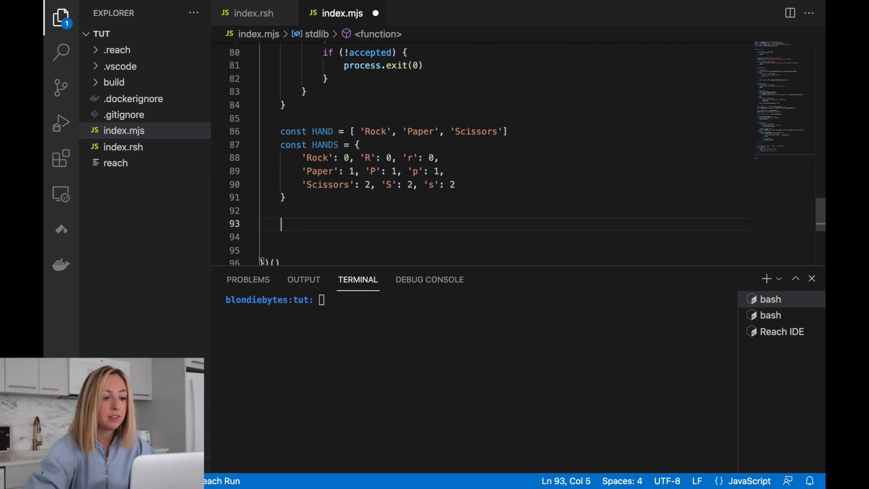
# - Review the HANDS mapping and start interact.getHand = async () => { below it
pyautogui.doubleClick(324, 145)
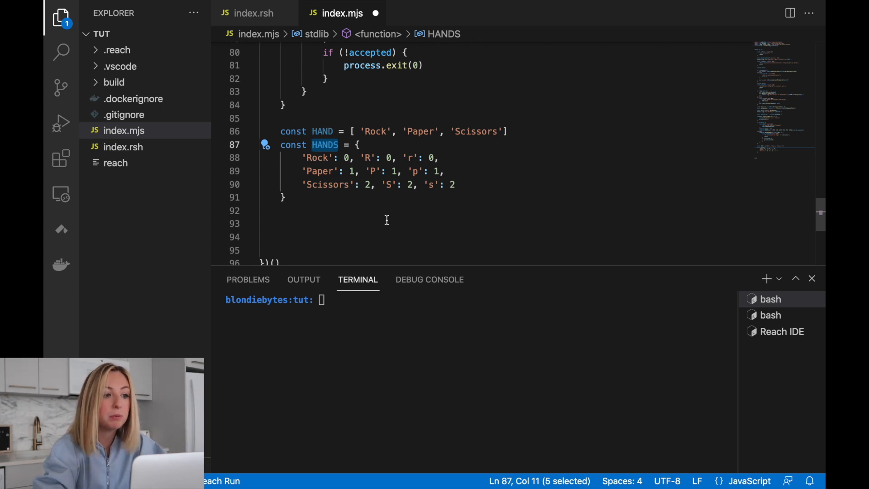
pyautogui.click(286, 197)
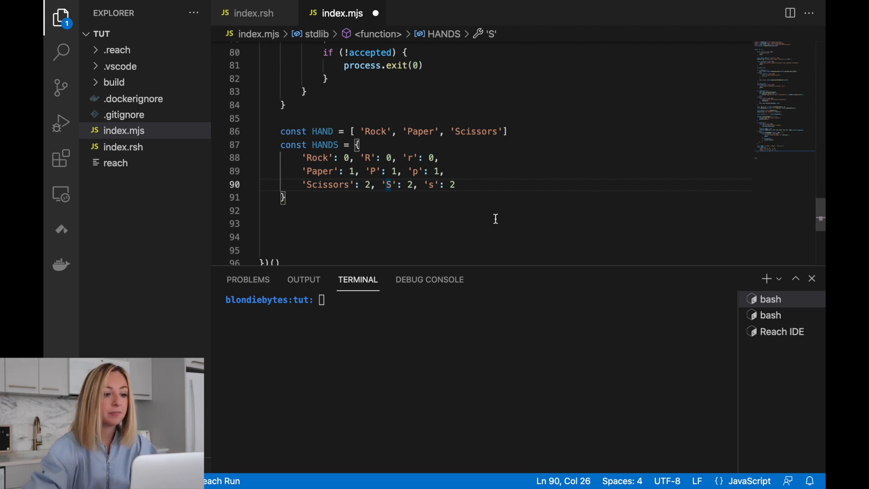
pyautogui.write('interact.getHand = async() => {')
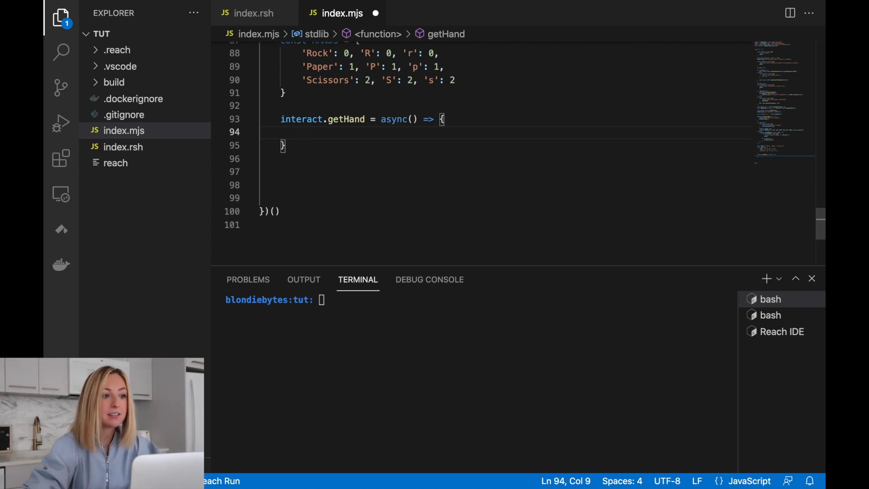
# - Have getHand ask 'What hand will you play?' and look up the answer in HANDS[x]
pyautogui.write('const hand = await ask(')
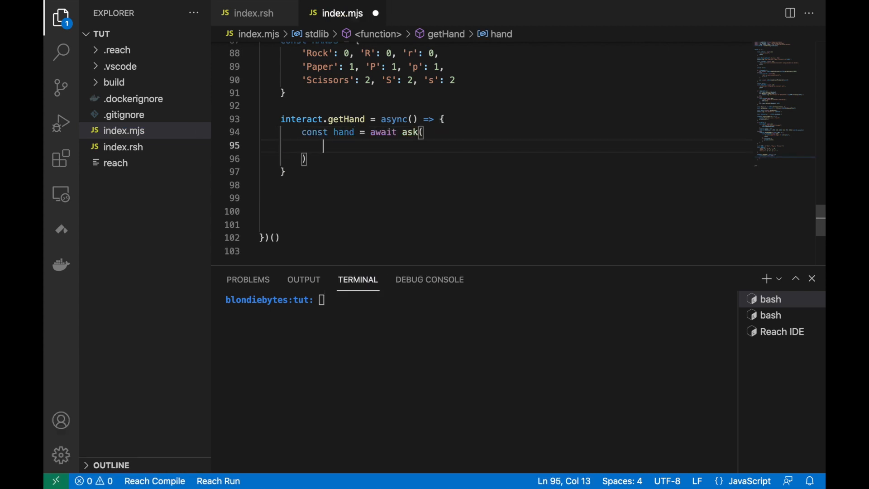
pyautogui.write('`What hand will you play?`,')
pyautogui.write('(x) => {')
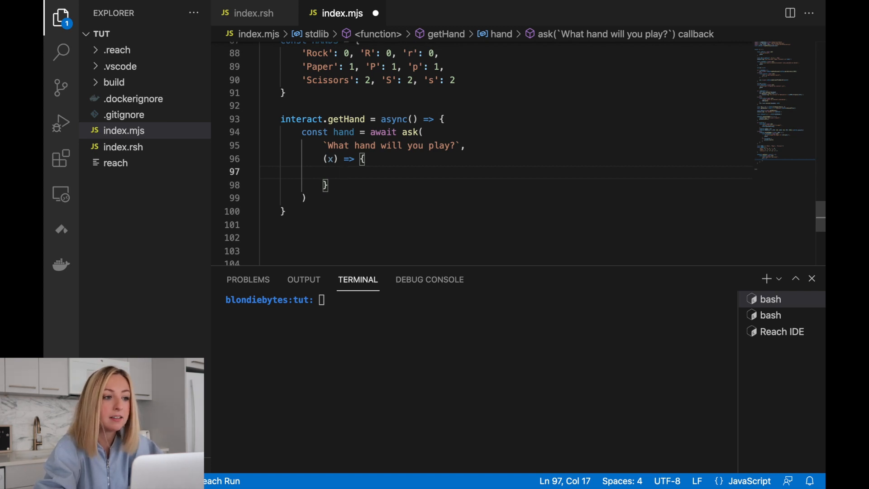
pyautogui.write('const')
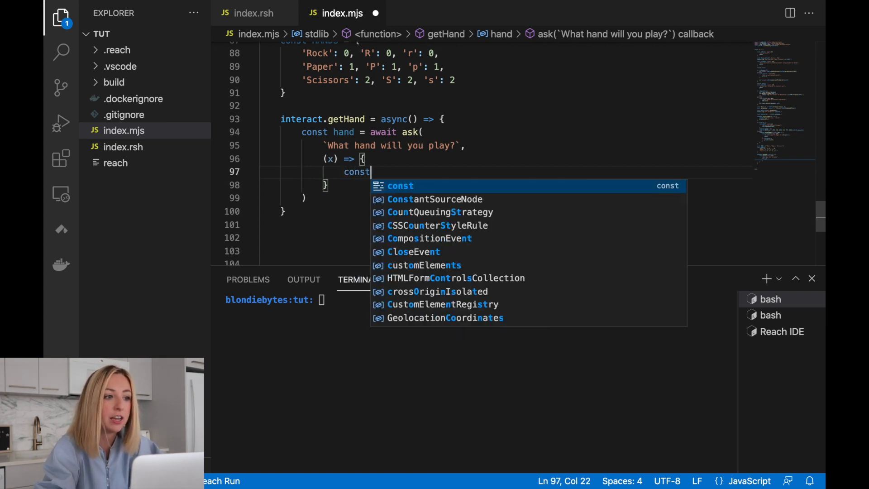
pyautogui.write('hand = HANDS[x]')
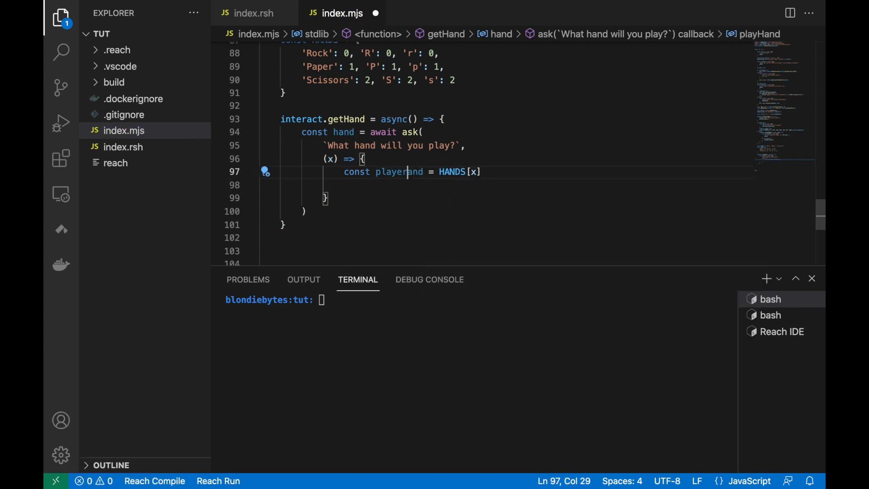
pyautogui.write('H')
pyautogui.press('Enter')
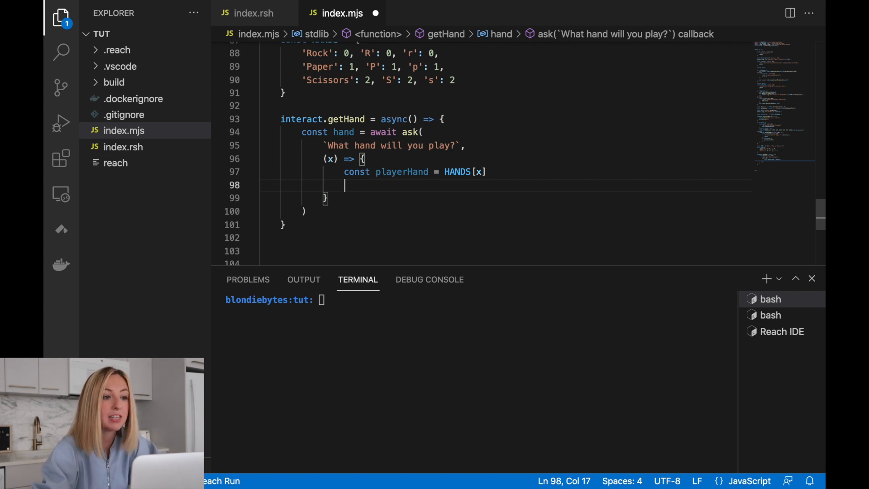
# - Reject a null playerHand, log the hand played and return playerHand
pyautogui.write('if ( playerHand == null ) {')
pyautogui.write('throw Error(`Not a valid ')
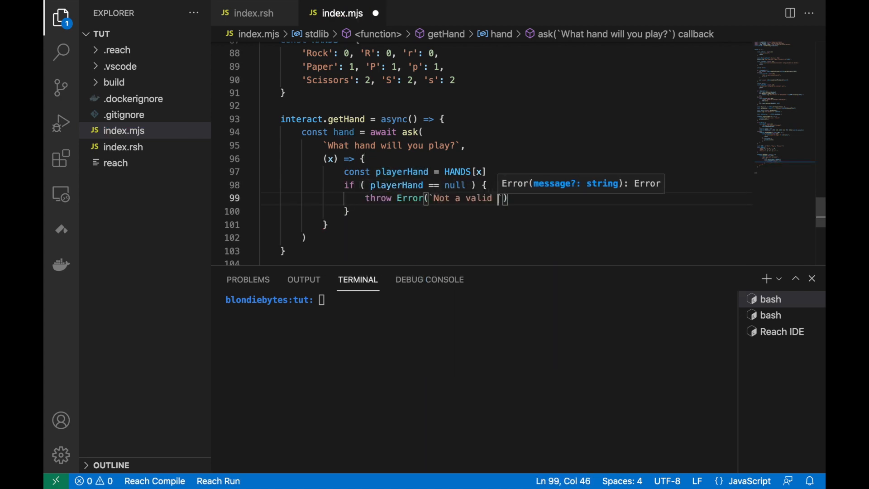
pyautogui.write('hand ${playerHand}`)')
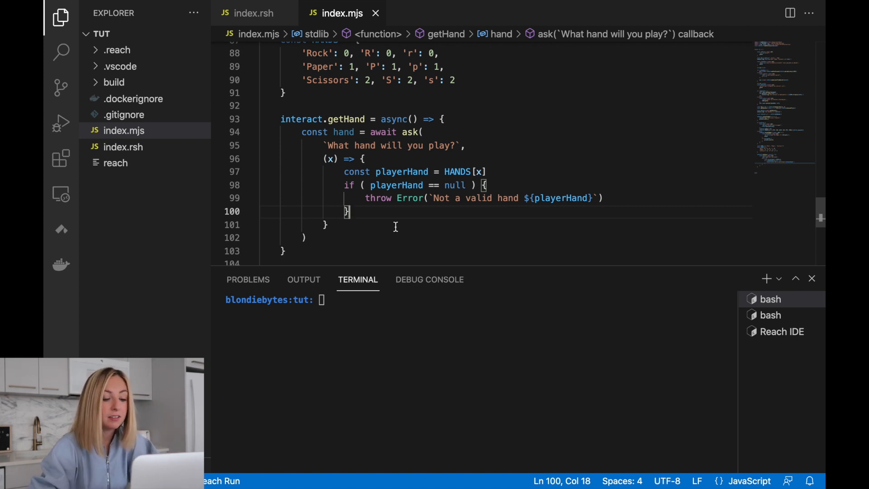
pyautogui.write('return playerHand')
pyautogui.write('interact.seeOutcome = async')
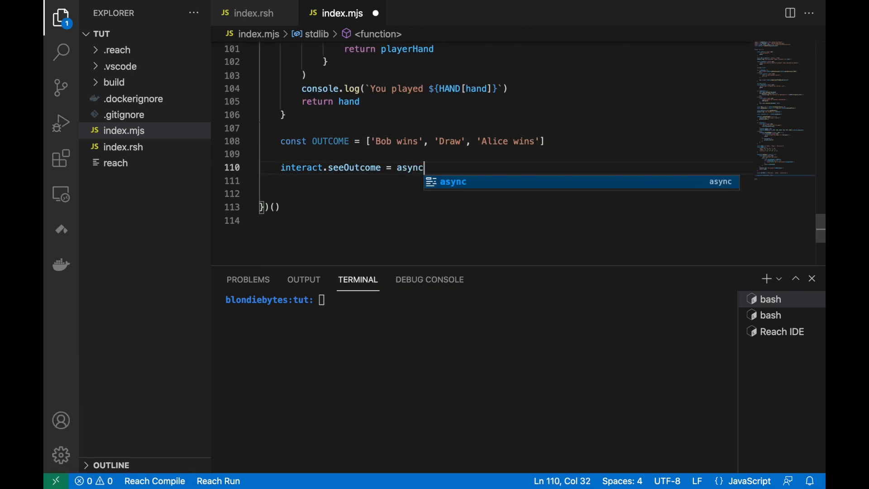
# - Make seeOutcome take an outcome and log 'The outcome is:' with OUTCOME[outcome]
pyautogui.write('(outcome) => {')
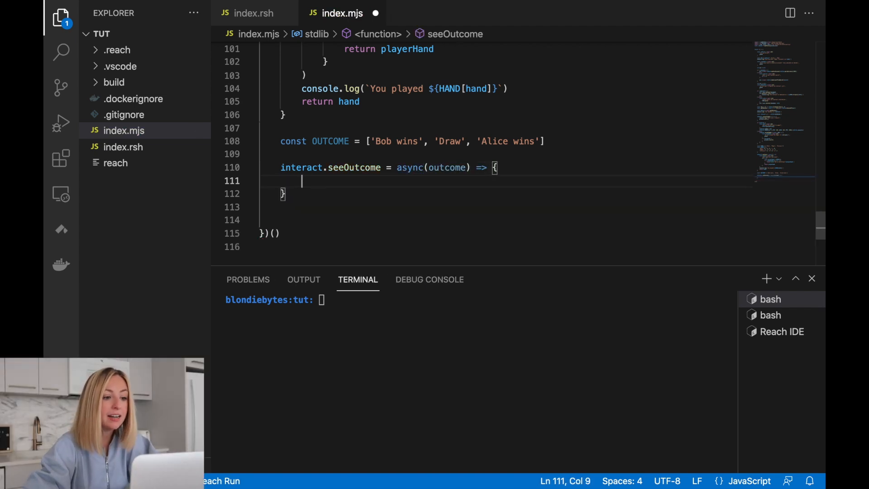
pyautogui.write('console.log(`The outcome is: ${OUTCOME[outcome]}`')
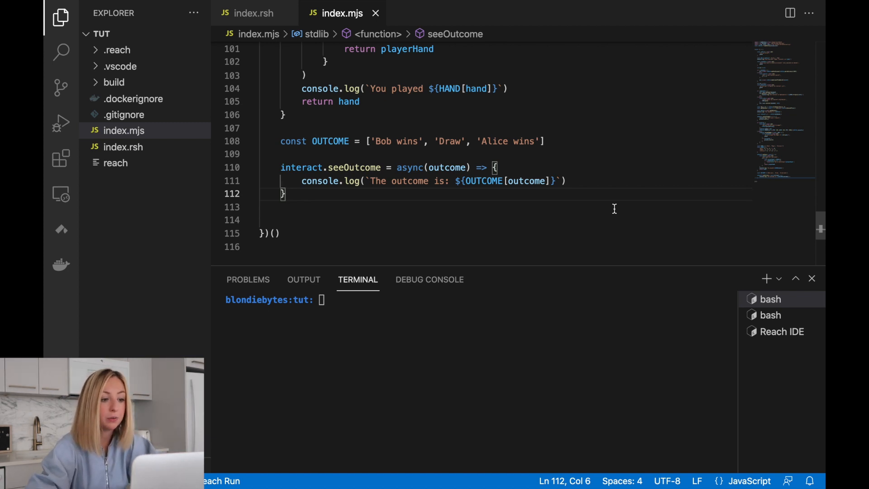
# - Pick backend.Alice or backend.Bob as part, await part(ctc, interact) and fetch the after balance with getBalance
pyautogui.write('const part = isAlice ? backend')
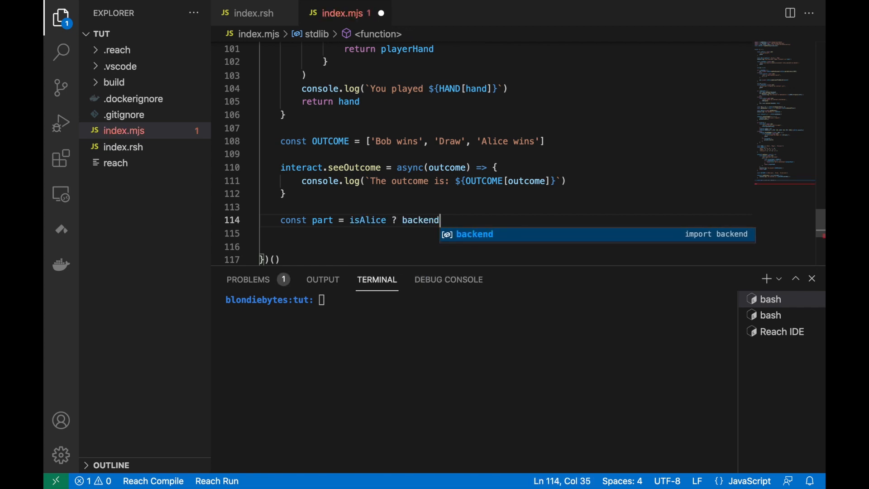
pyautogui.write('.a')
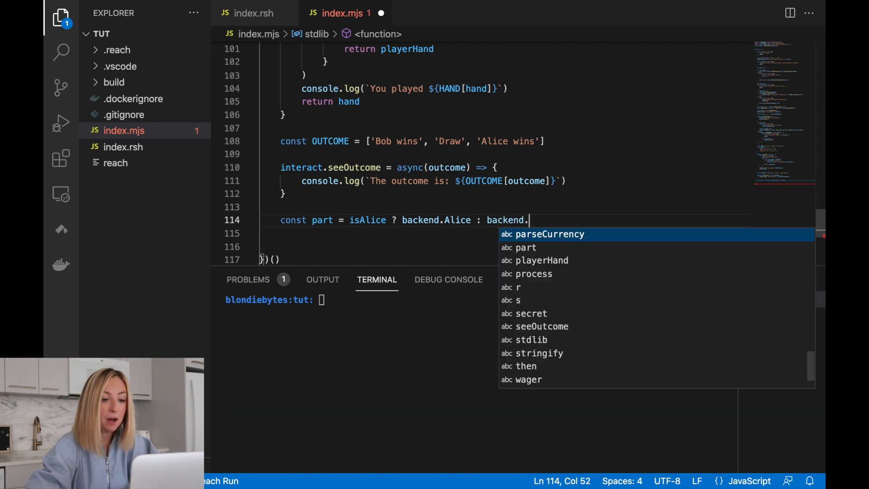
pyautogui.write('Bob')
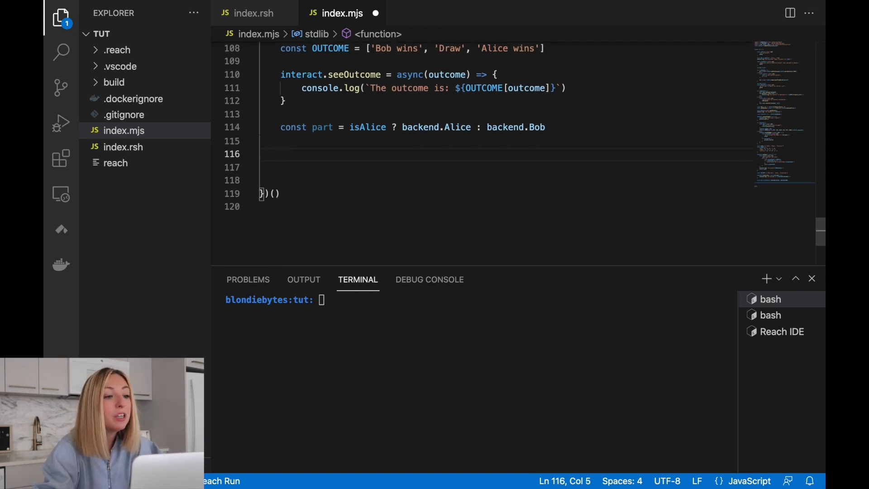
pyautogui.write('await part')
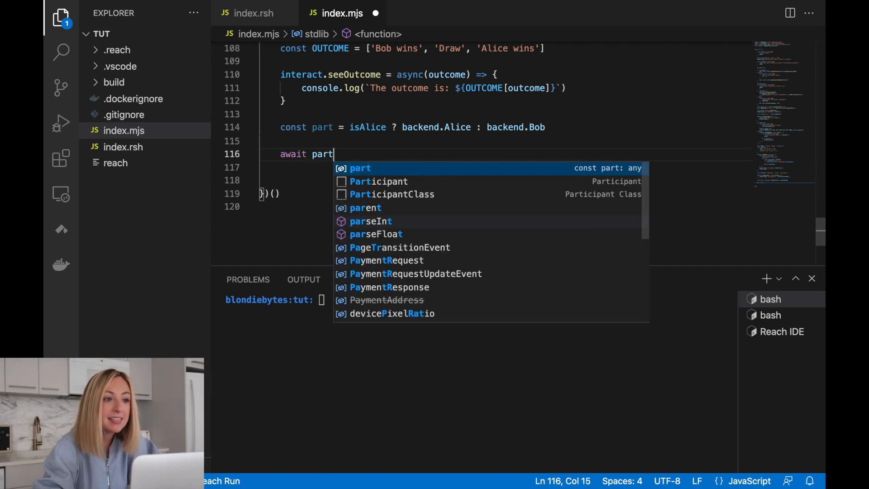
pyautogui.write('(ctc')
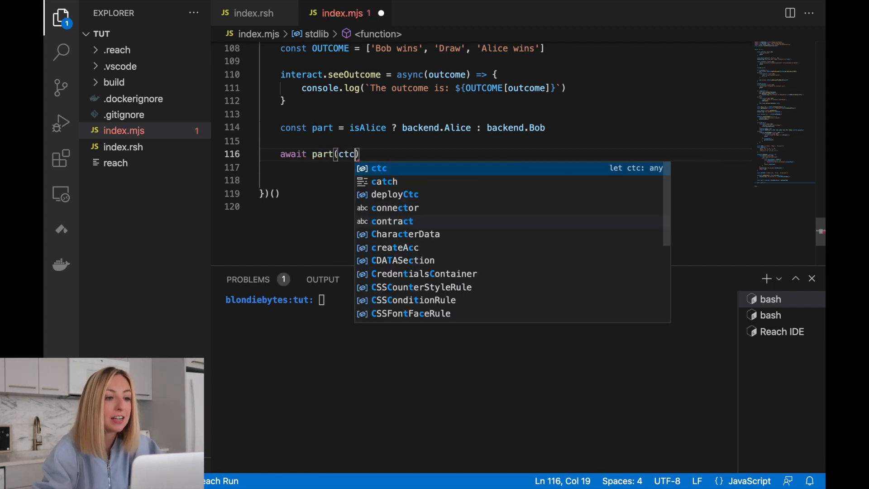
pyautogui.write(', interact')
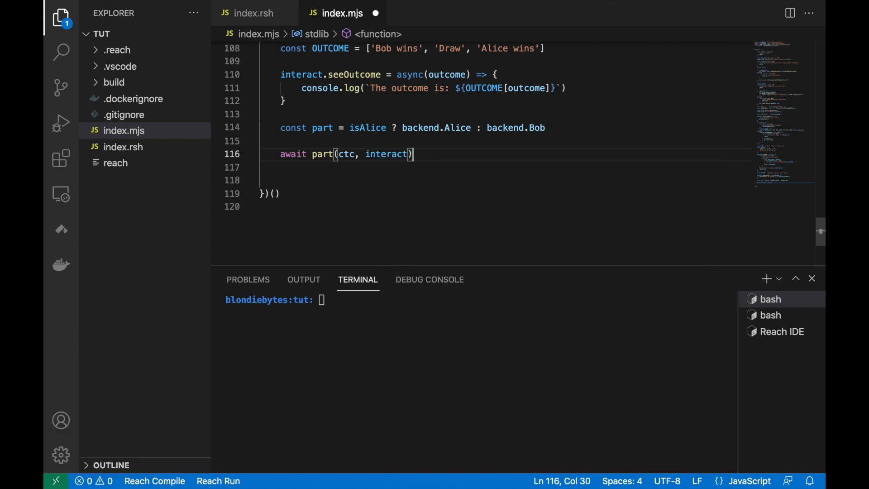
pyautogui.write('const after = await getBalance')
pyautogui.write('terminal')
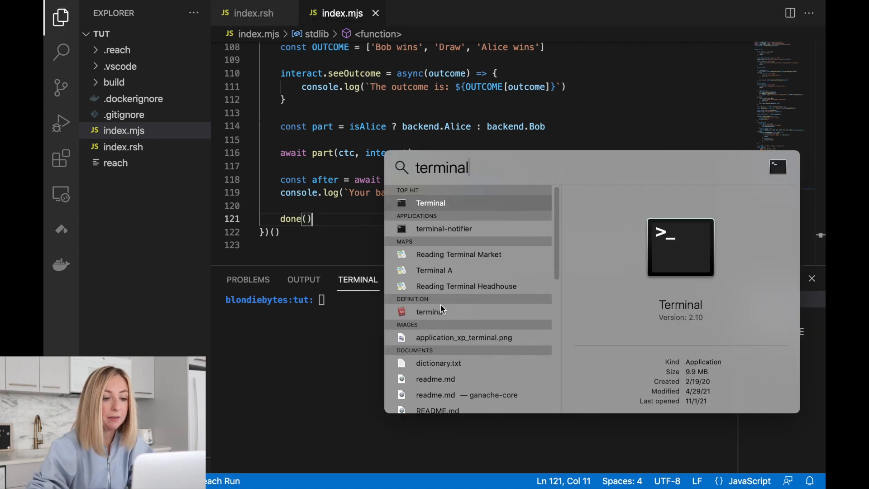
# - Launch Terminal and enter the reach/tut folder, noting the reach script in the listing
pyautogui.click(430, 203)
pyautogui.write('c')
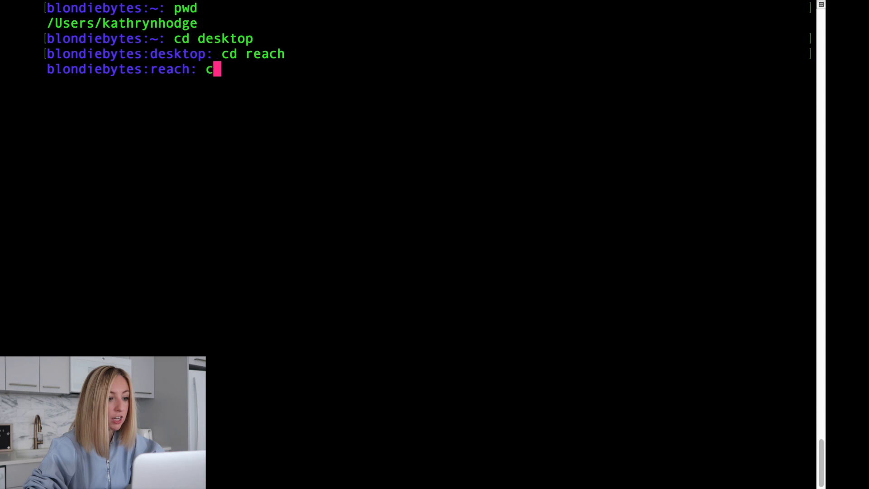
pyautogui.write('d tut')
pyautogui.press('Return')
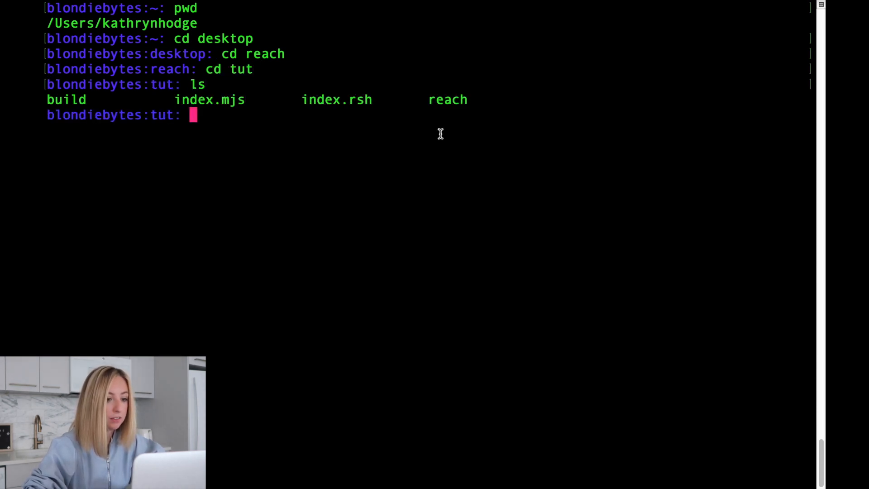
pyautogui.doubleClick(447, 100)
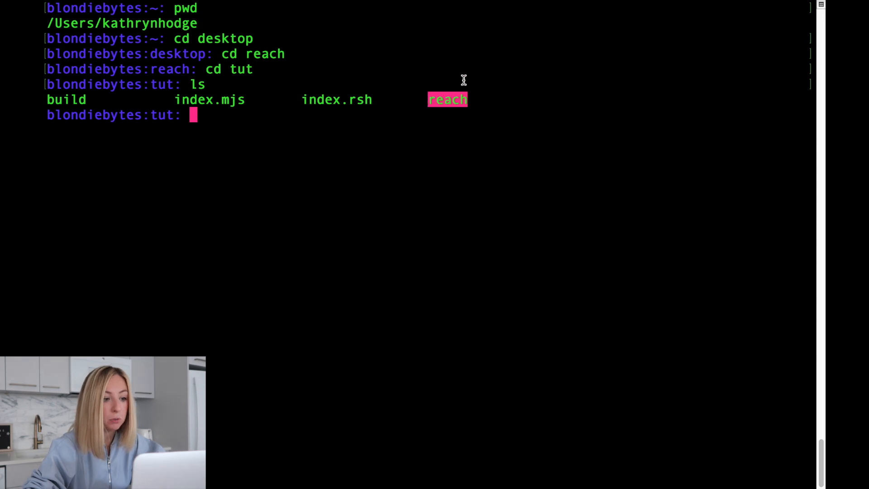
pyautogui.moveTo(346, 93)
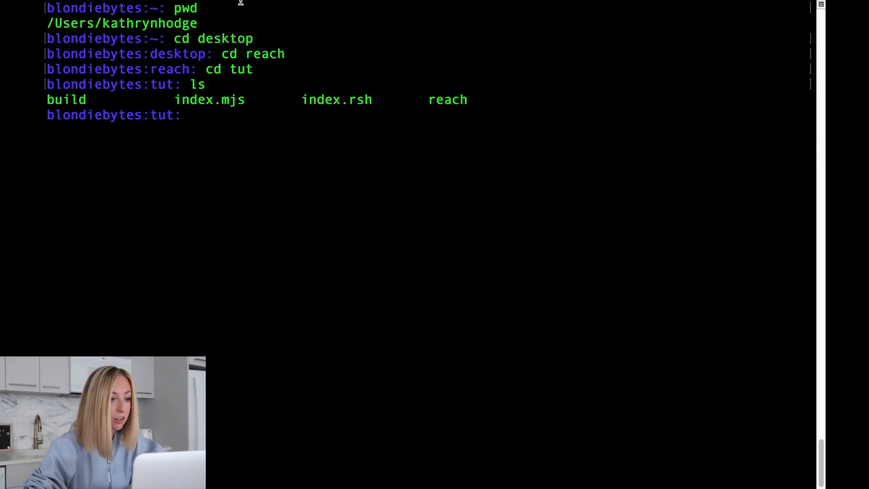
# - Open a second Terminal tab via Shell > New Tab and start a ./reach command there
pyautogui.click(134, 6)
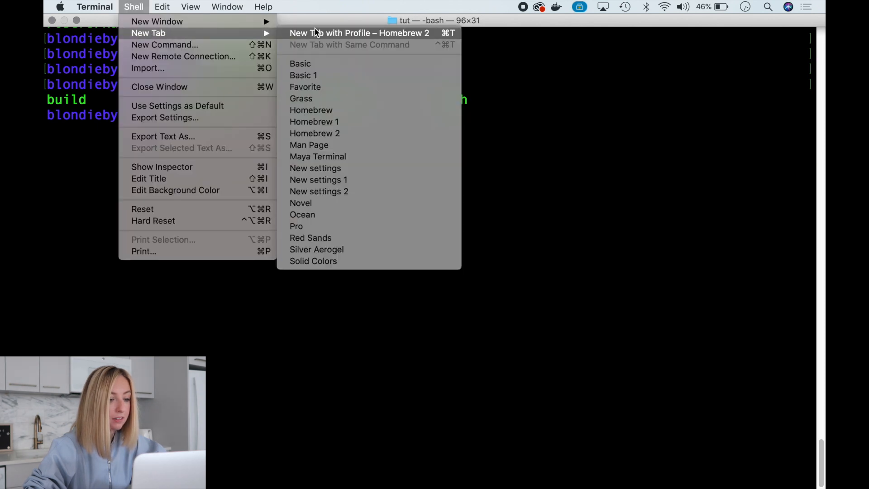
pyautogui.click(359, 32)
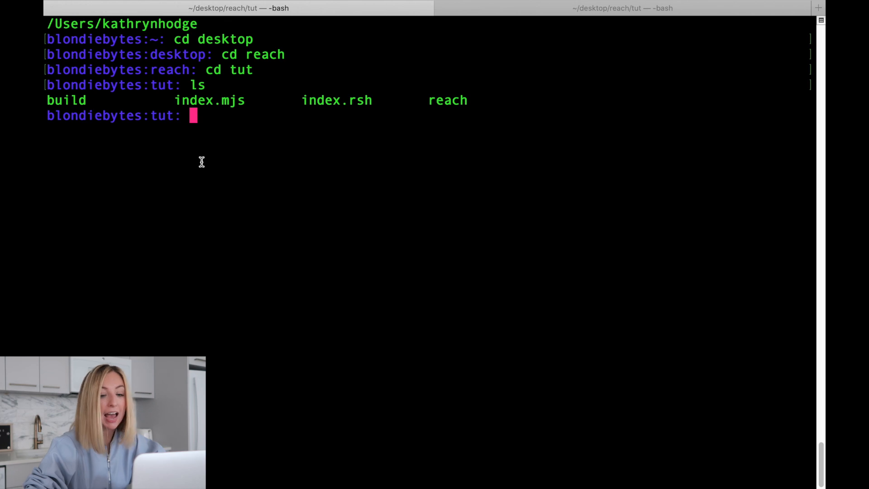
pyautogui.click(621, 9)
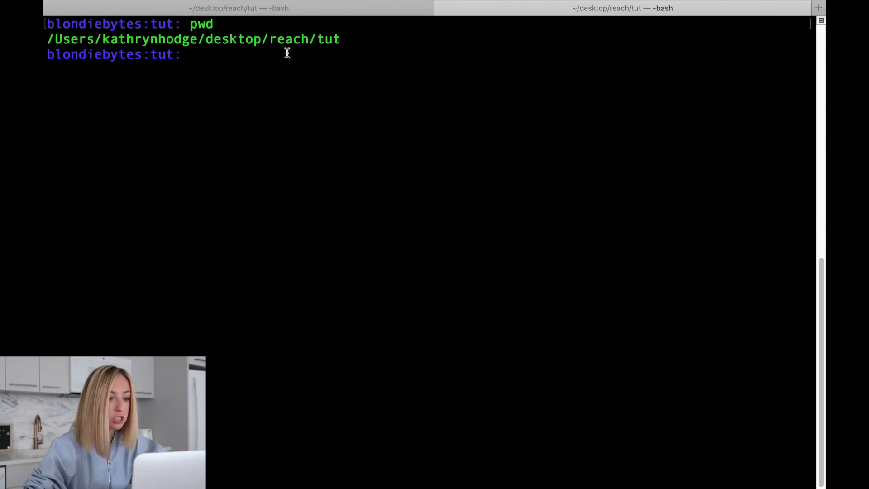
pyautogui.moveTo(361, 21)
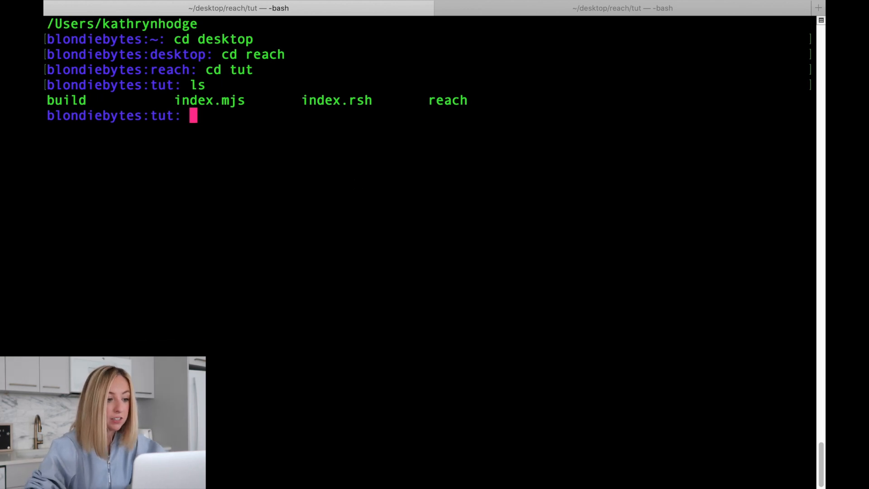
pyautogui.write('./reach')
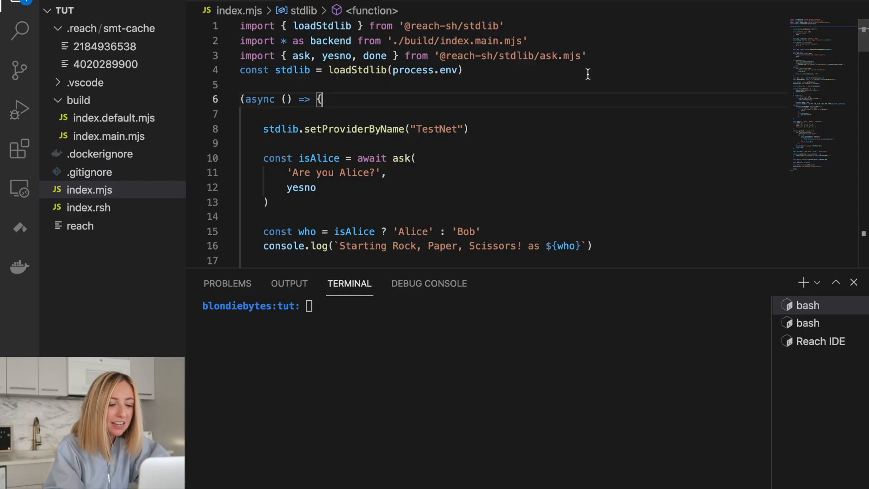
# - End the loadStdlib(process.env) line of index.mjs with a semicolon
pyautogui.click(321, 84)
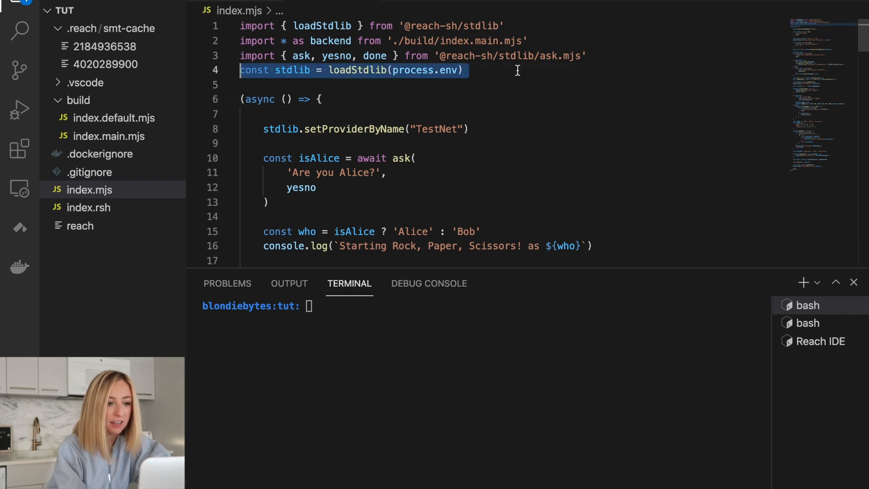
pyautogui.write(';')
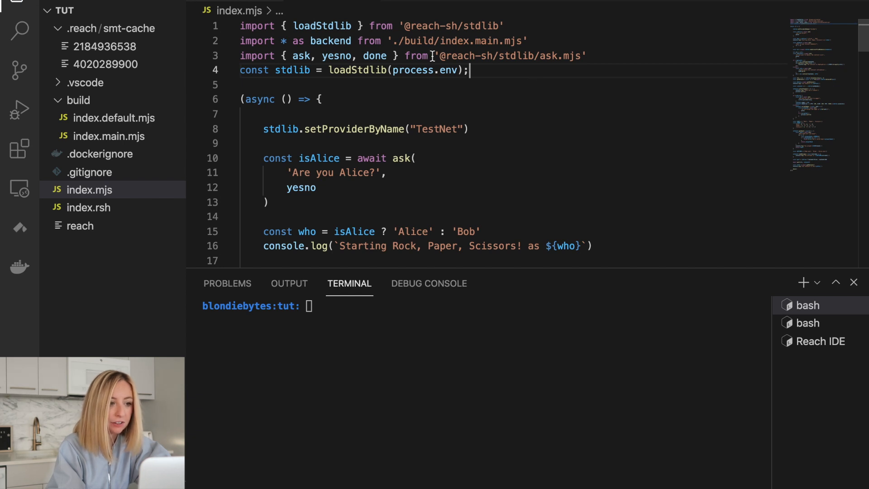
pyautogui.moveTo(509, 110)
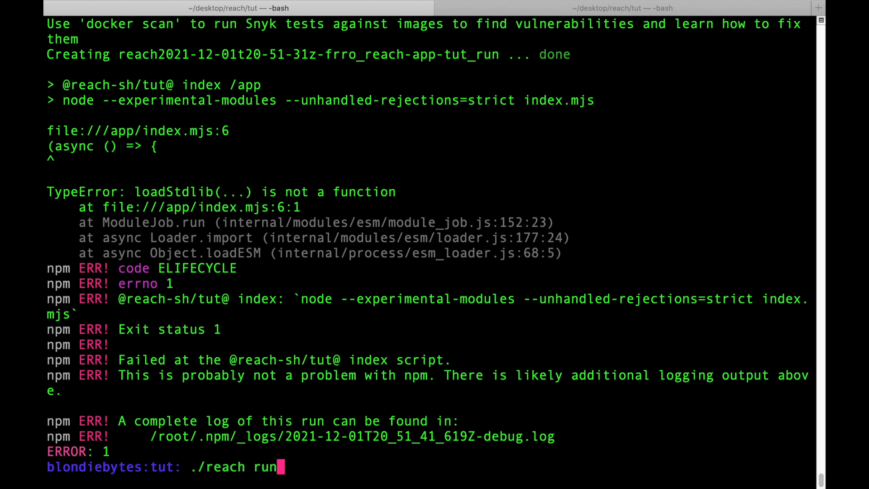
# - Run the app as Alice, create an account, enter a 100 wager and note contract id 38
pyautogui.press('Return')
pyautogui.write('y')
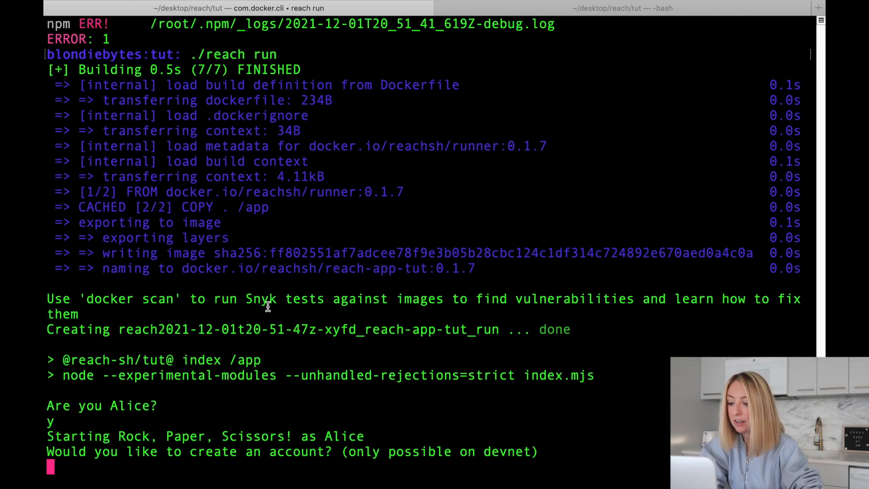
pyautogui.moveTo(238, 413)
pyautogui.write('y')
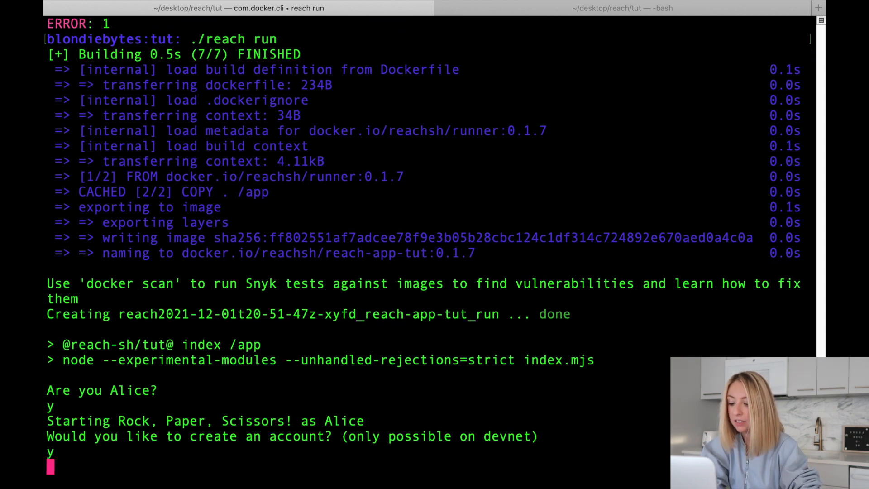
pyautogui.press('Return')
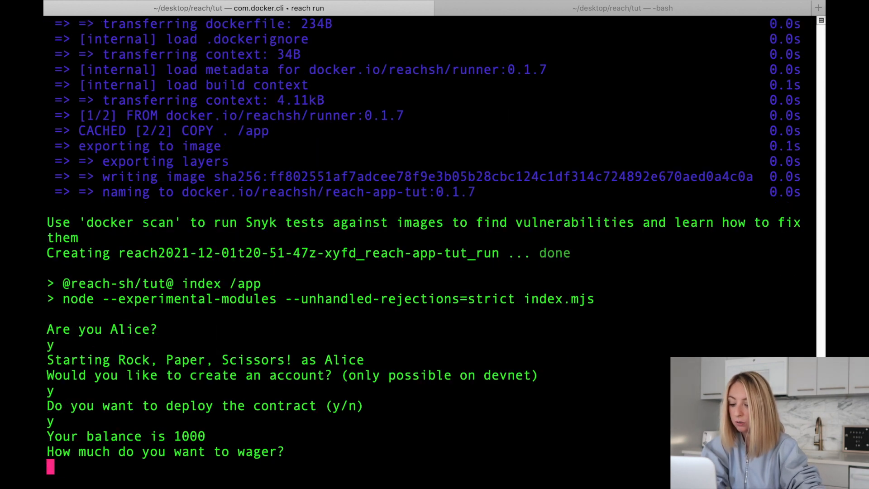
pyautogui.write('100')
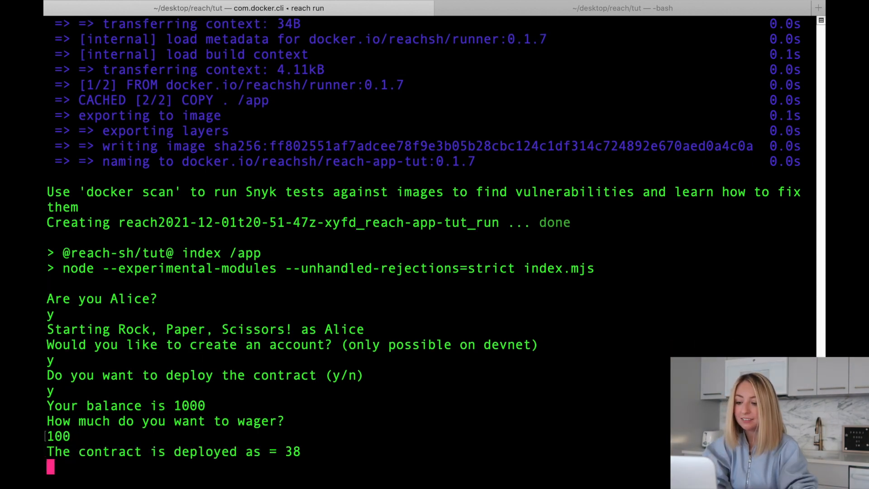
pyautogui.doubleClick(292, 450)
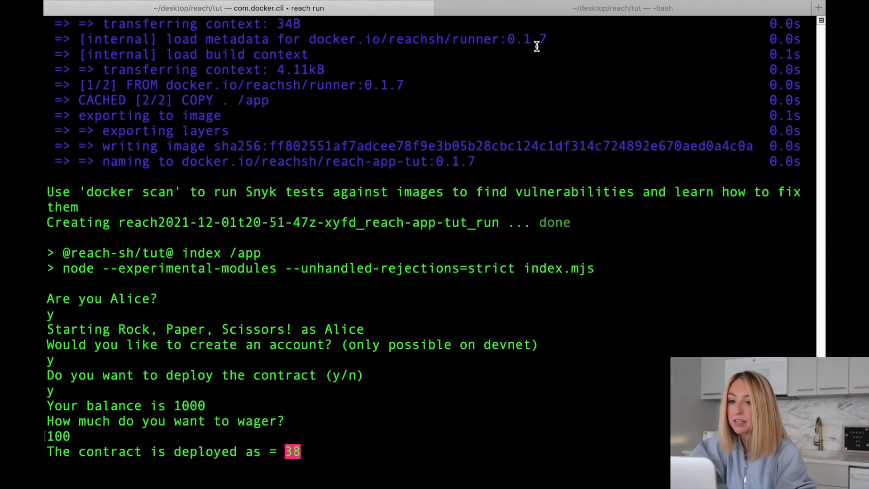
pyautogui.moveTo(358, 449)
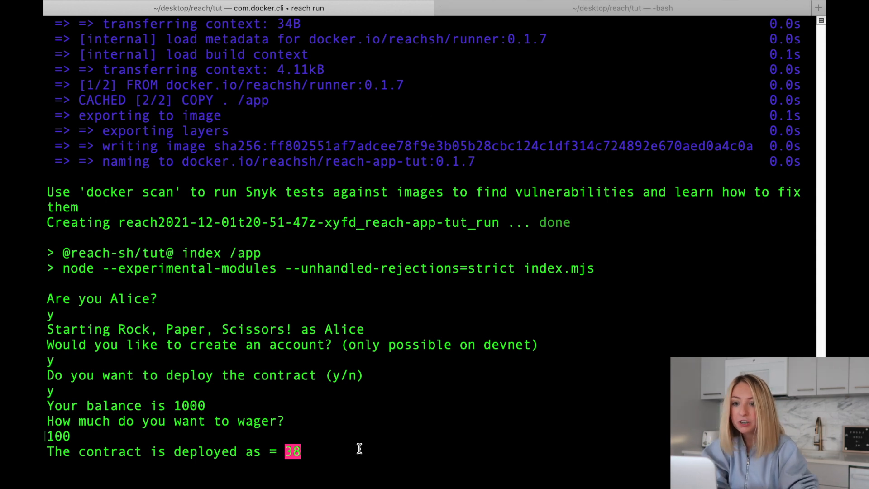
# - Run the app in the second tab as Bob, answering n and joining contract 38 to face the 100 wager
pyautogui.click(622, 8)
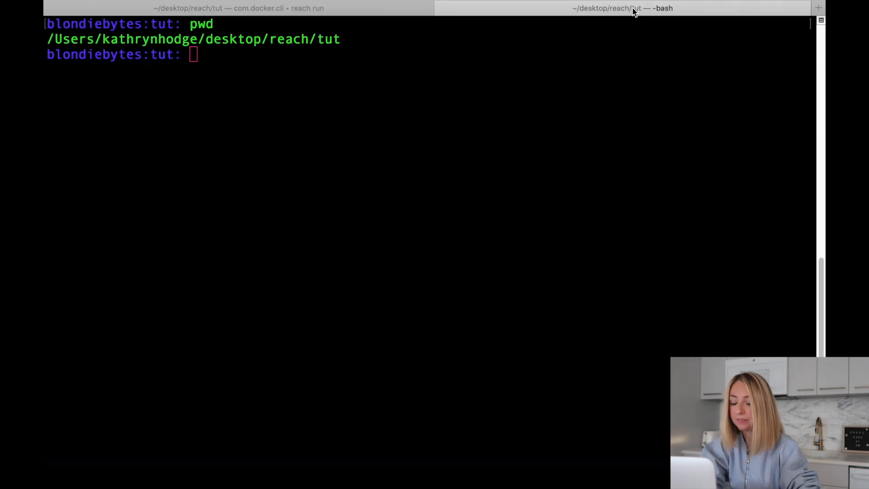
pyautogui.press('Return')
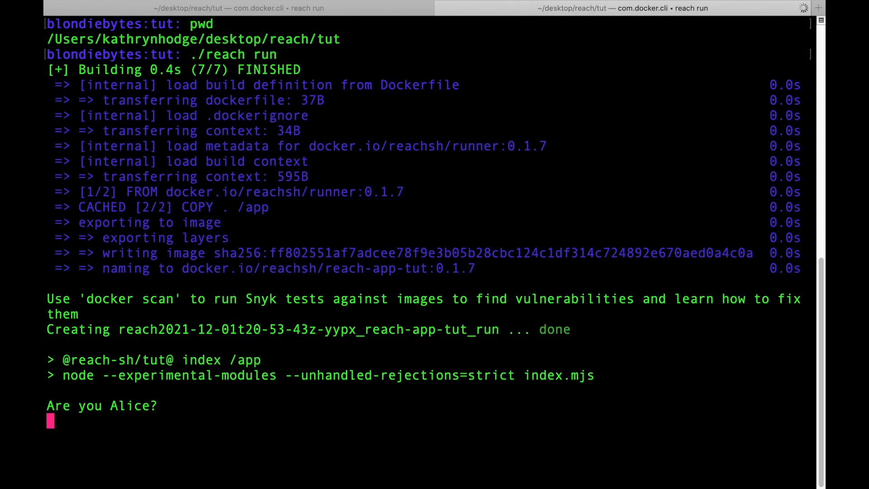
pyautogui.write('n')
pyautogui.write('y')
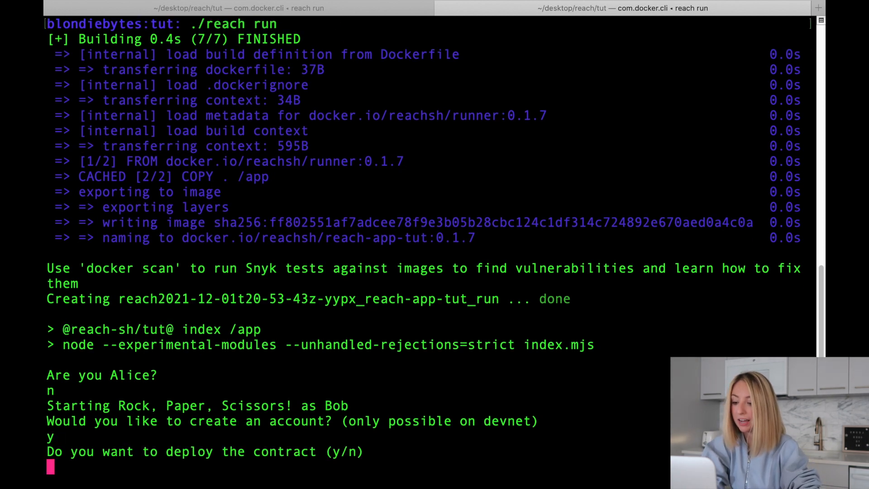
pyautogui.write('n')
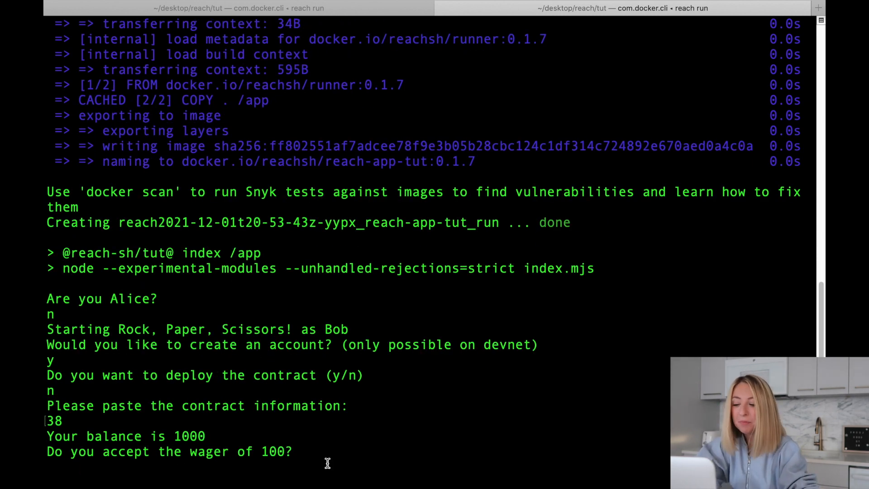
pyautogui.moveTo(406, 332)
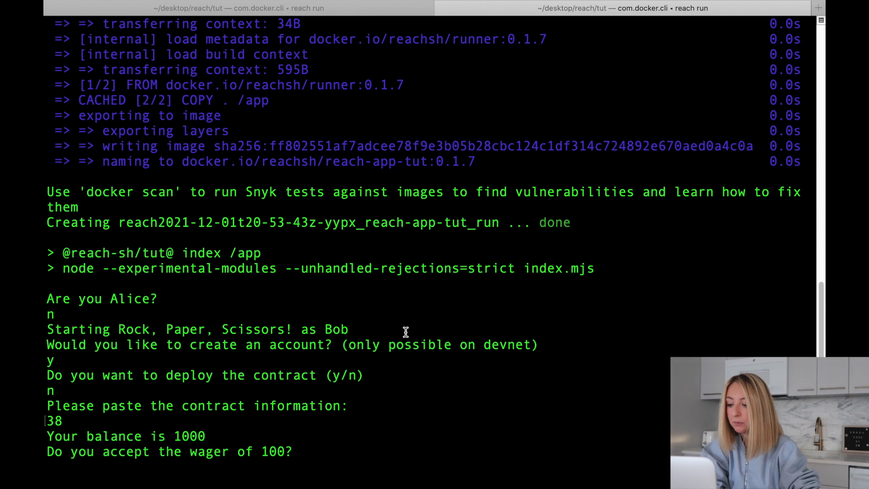
pyautogui.write('y')
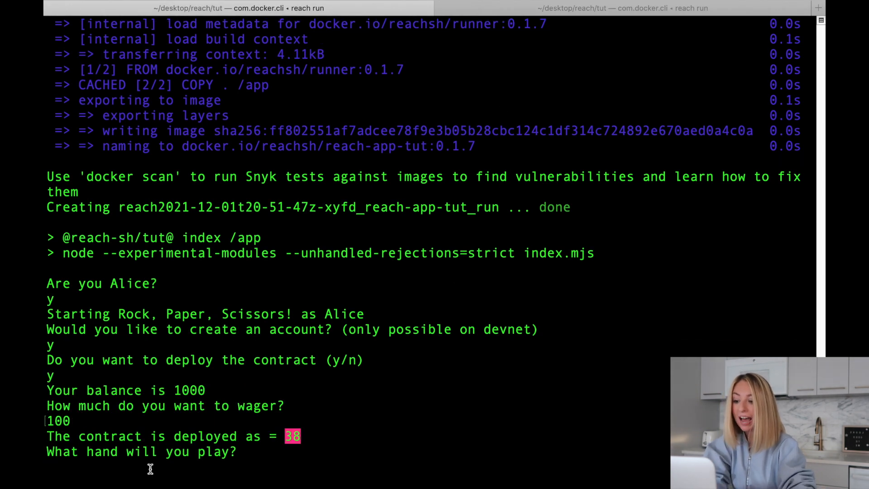
pyautogui.moveTo(319, 412)
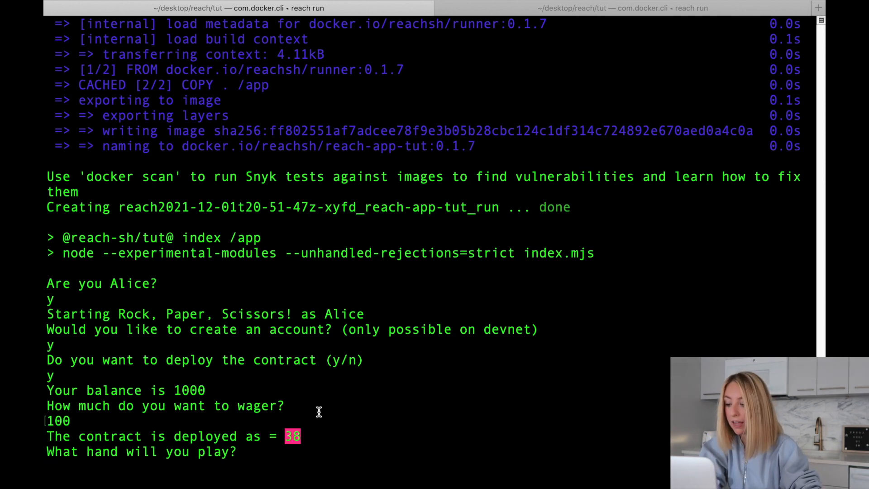
# - Enter Paper as the hand, correcting a mistyped entry first
pyautogui.write('P')
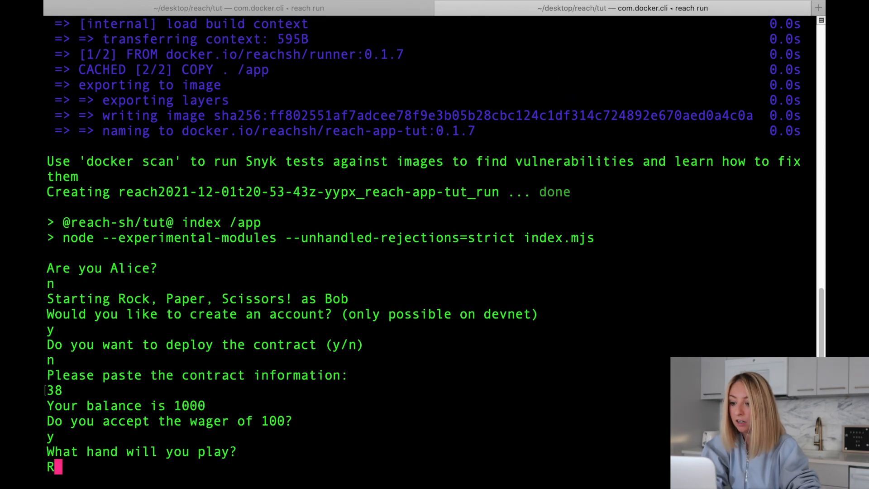
pyautogui.press('Backspace')
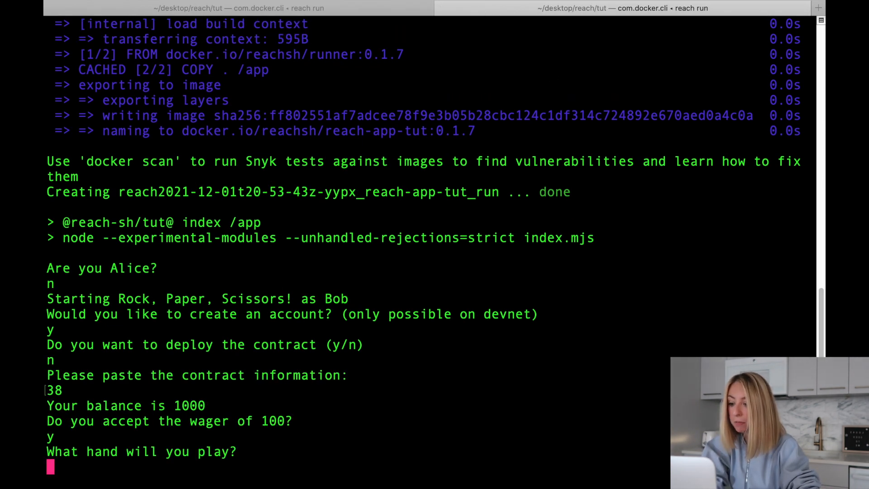
pyautogui.write('P')
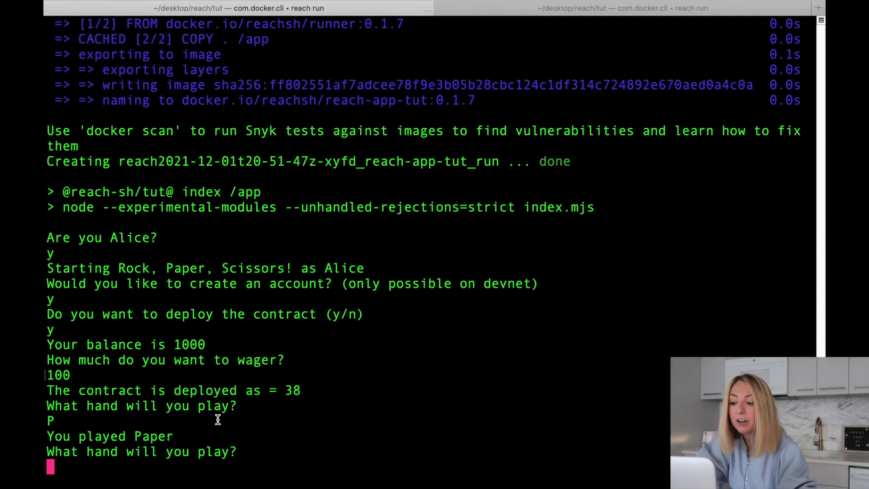
pyautogui.moveTo(262, 417)
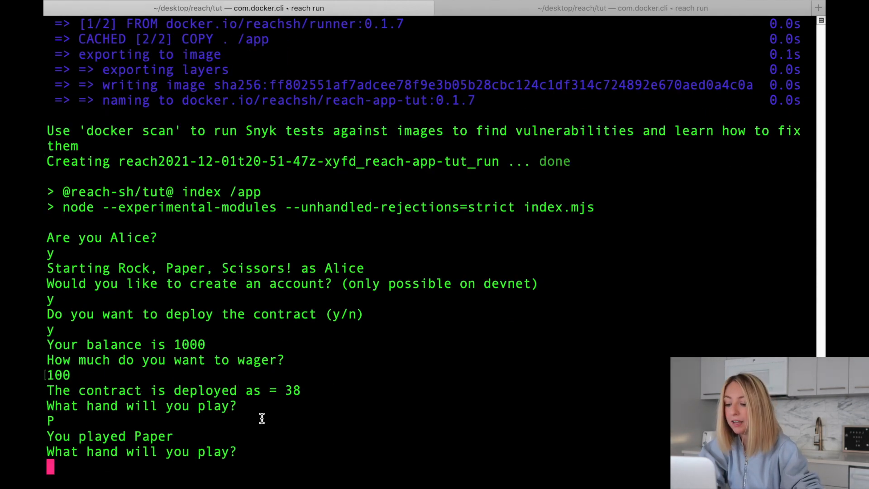
# - Play Rock for Alice and scissors for Bob so Alice wins
pyautogui.write('R')
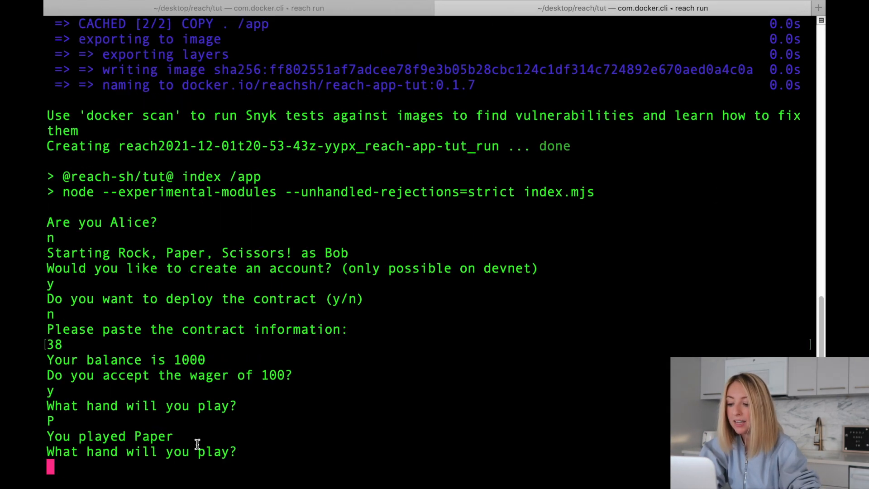
pyautogui.moveTo(303, 448)
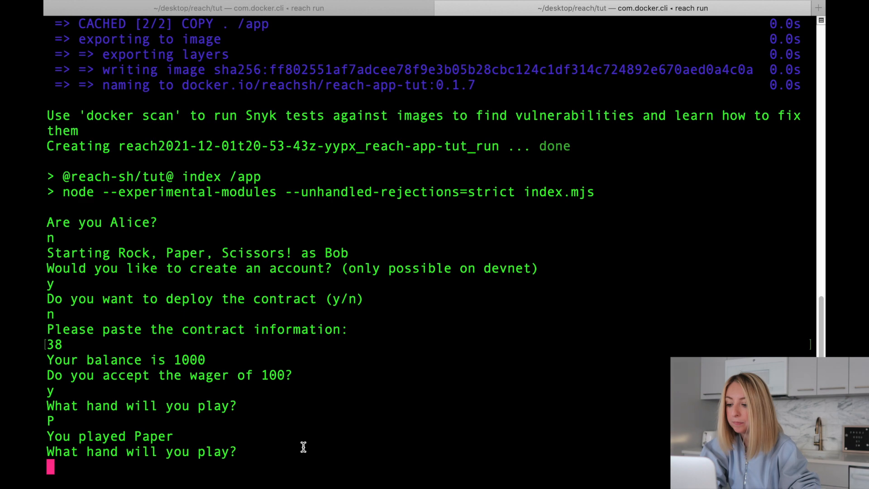
pyautogui.write('s')
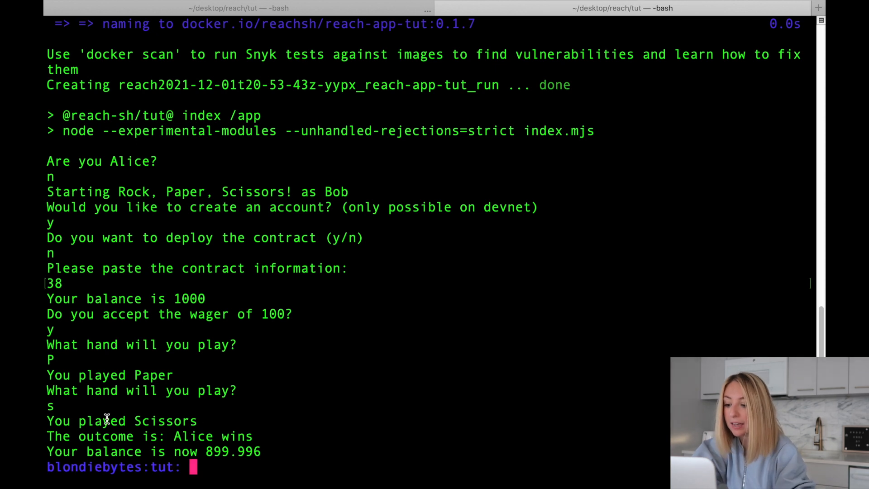
pyautogui.moveTo(578, 238)
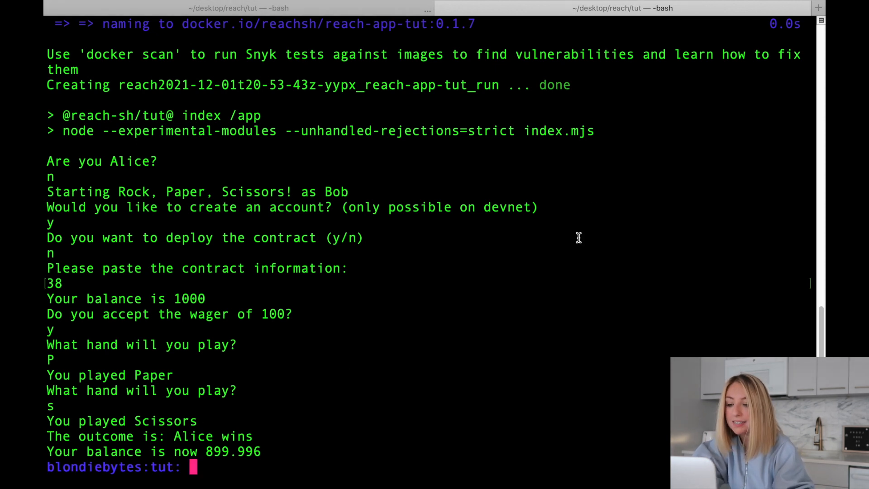
pyautogui.moveTo(376, 16)
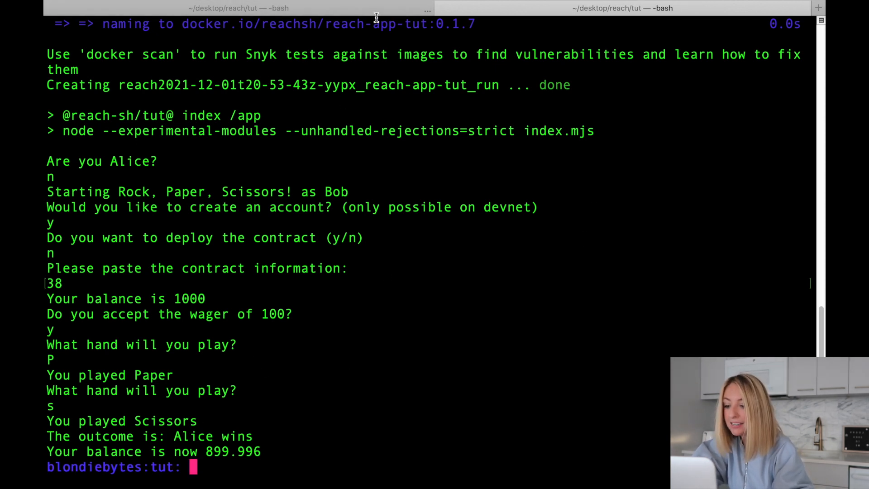